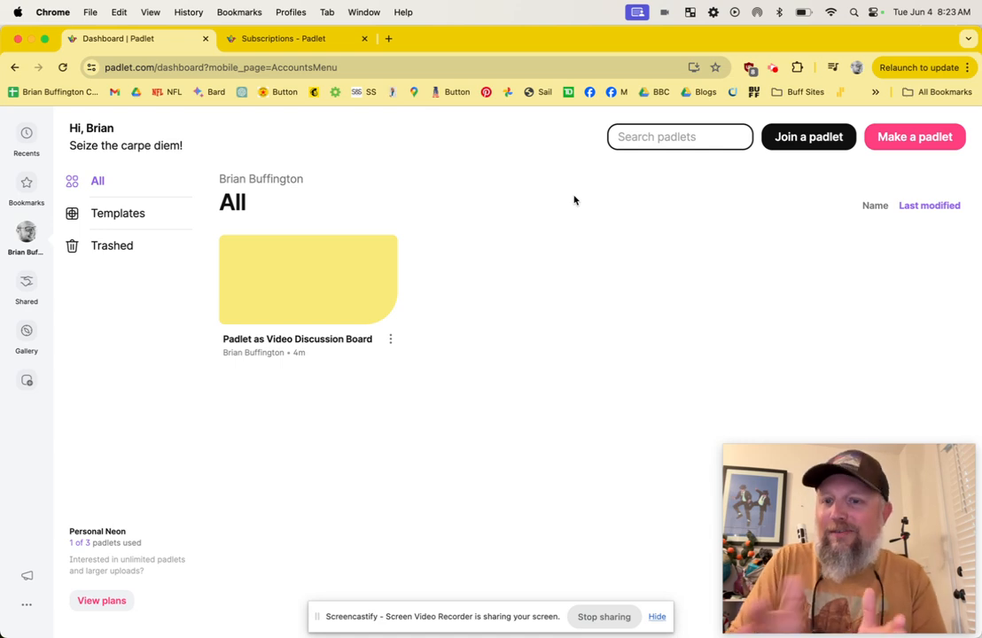
pyautogui.moveTo(444, 171)
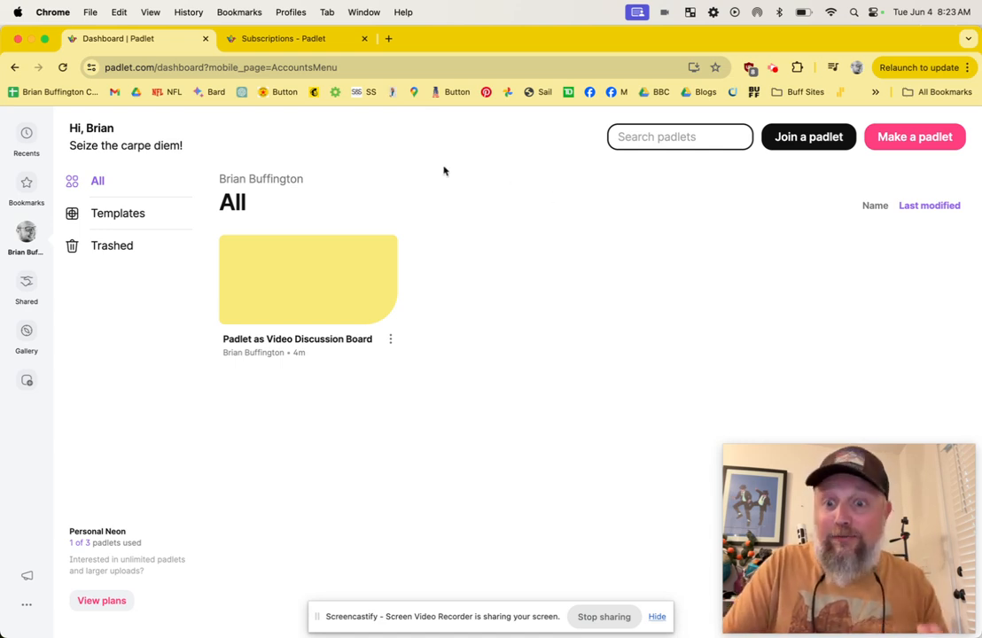
pyautogui.moveTo(571, 284)
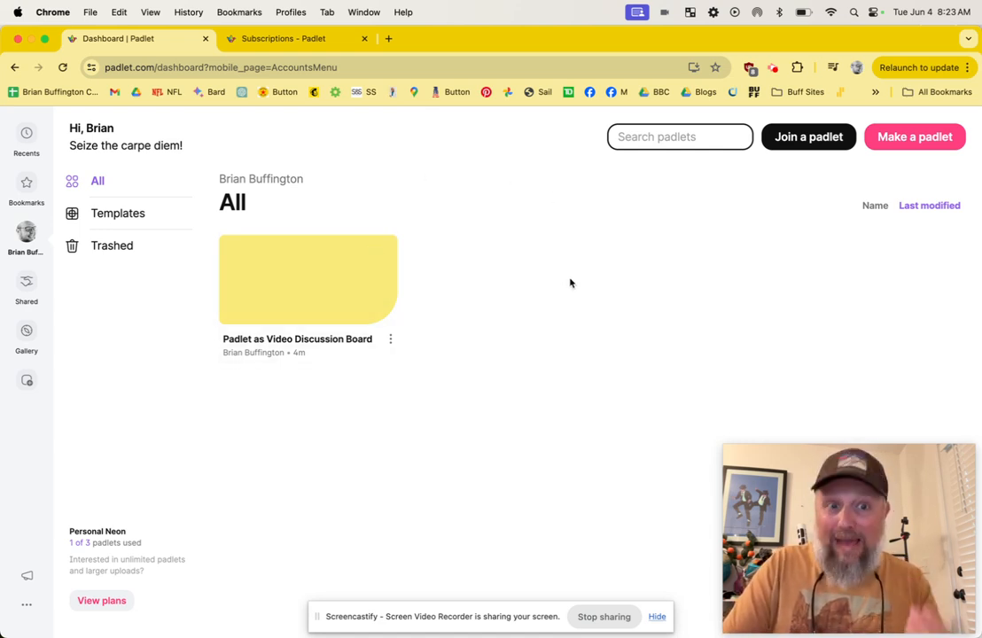
pyautogui.moveTo(553, 283)
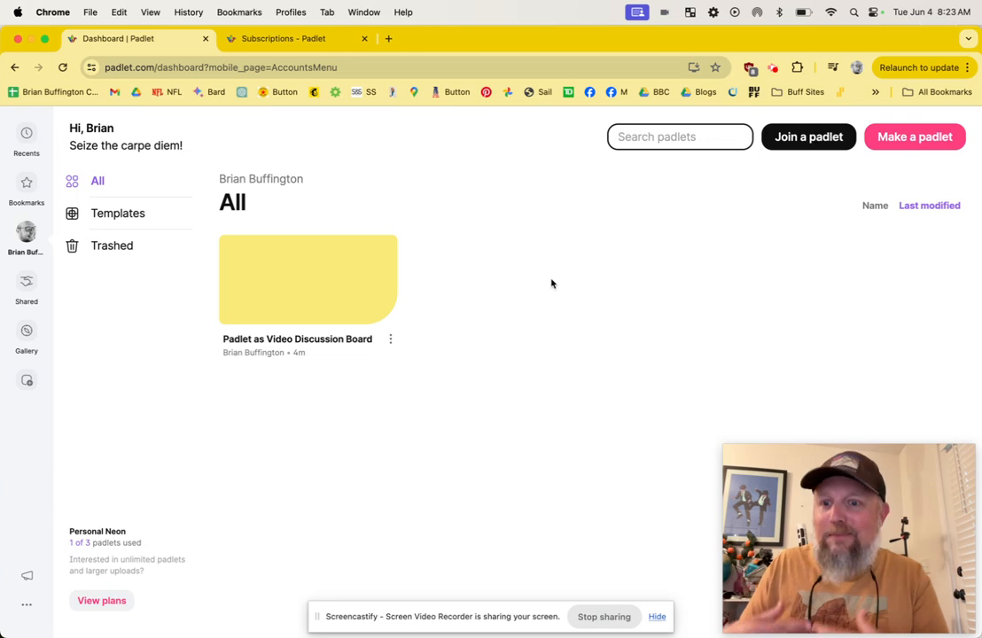
pyautogui.moveTo(310, 288)
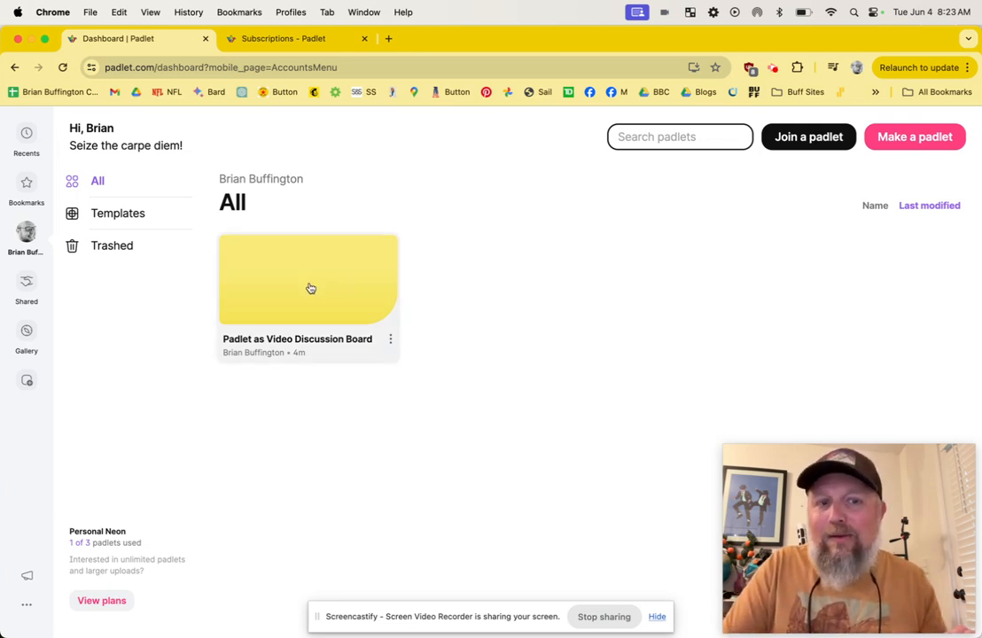
pyautogui.moveTo(337, 316)
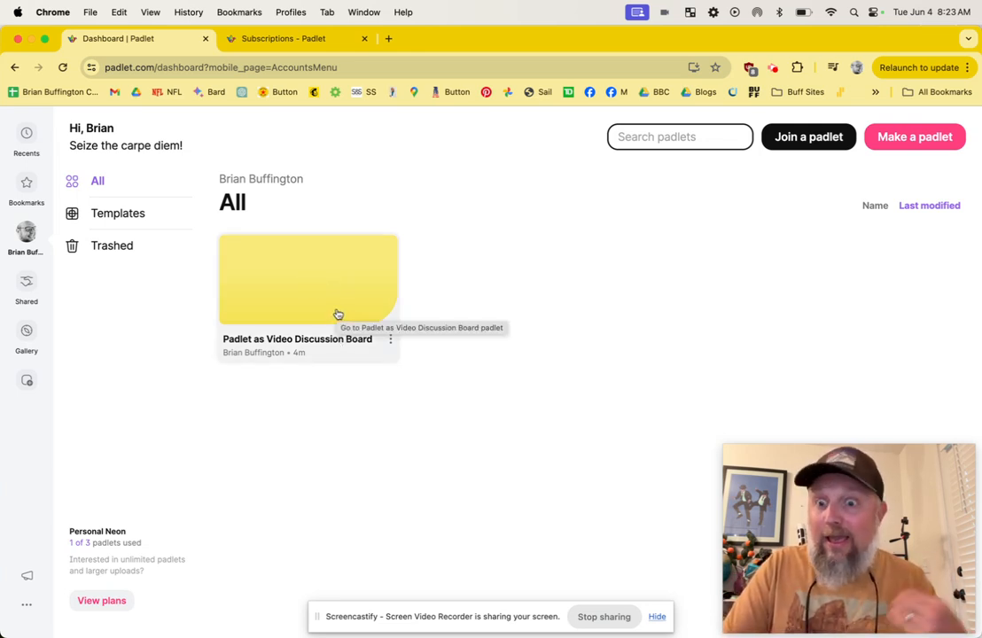
pyautogui.moveTo(523, 292)
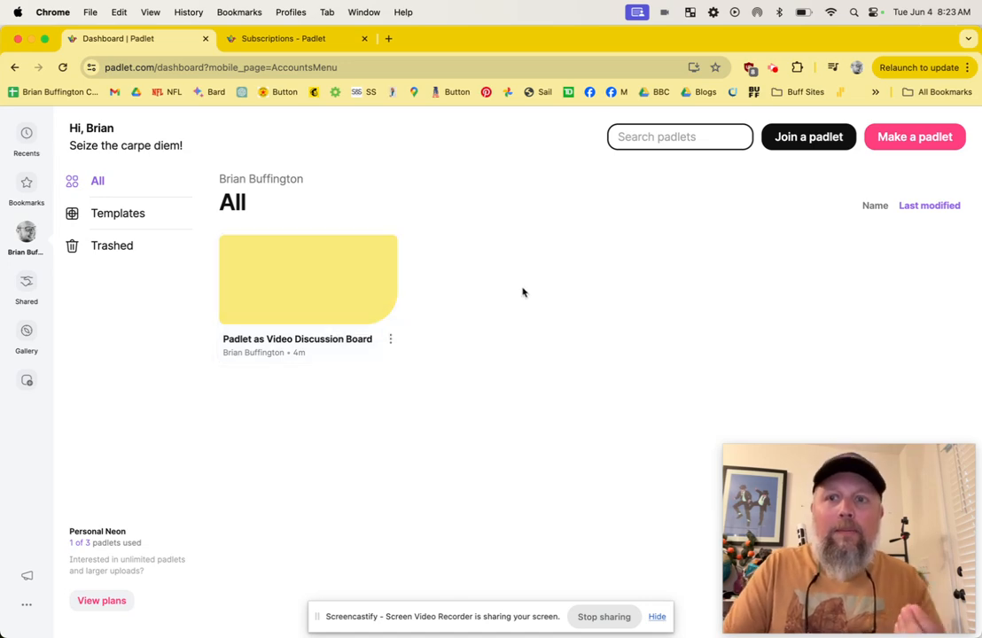
pyautogui.moveTo(915, 137)
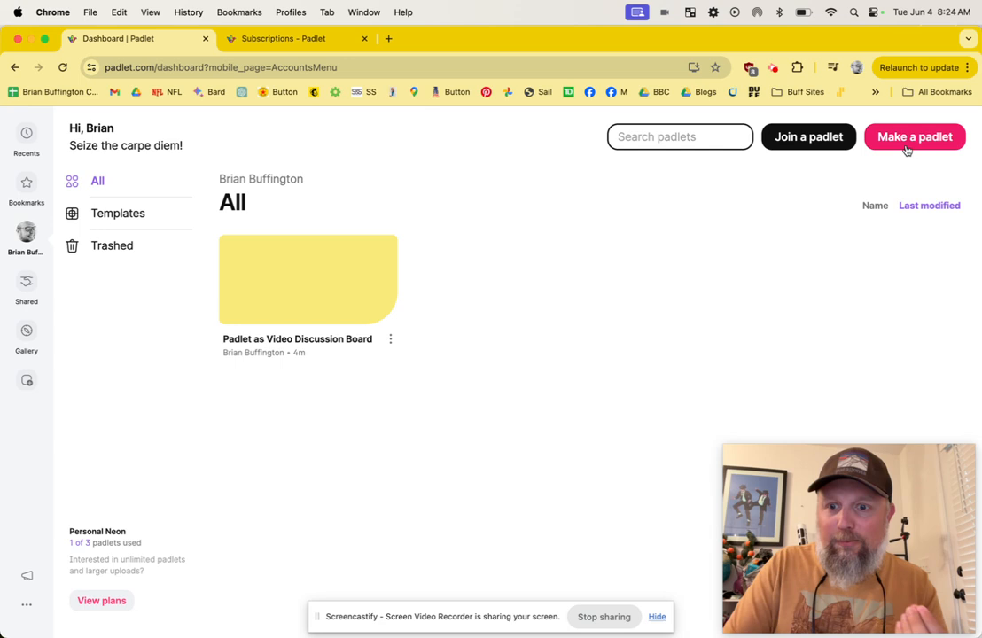
pyautogui.moveTo(915, 137)
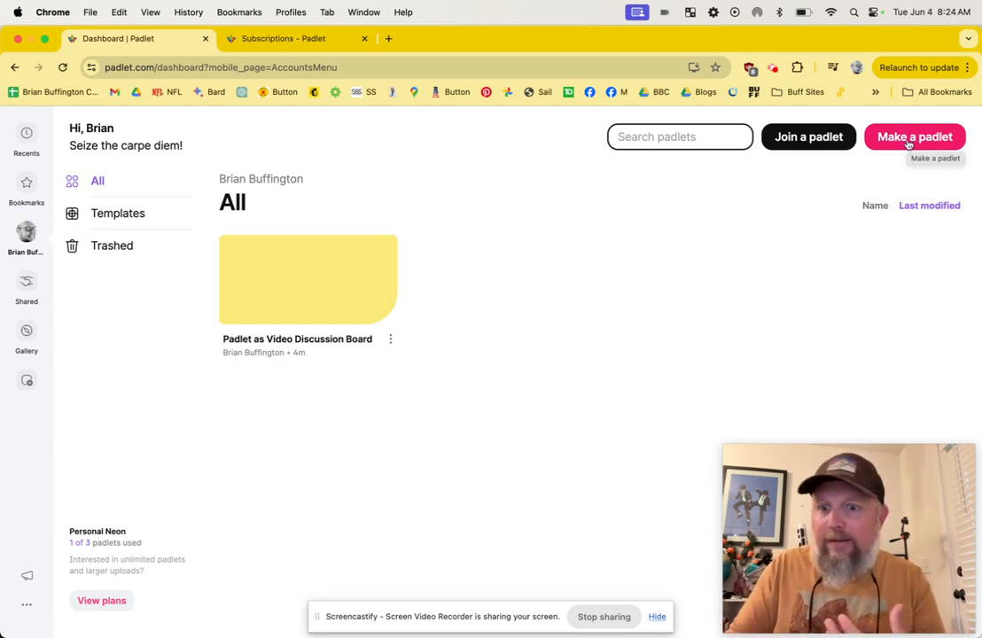
# Make a new padlet using the Grid format.
pyautogui.click(915, 137)
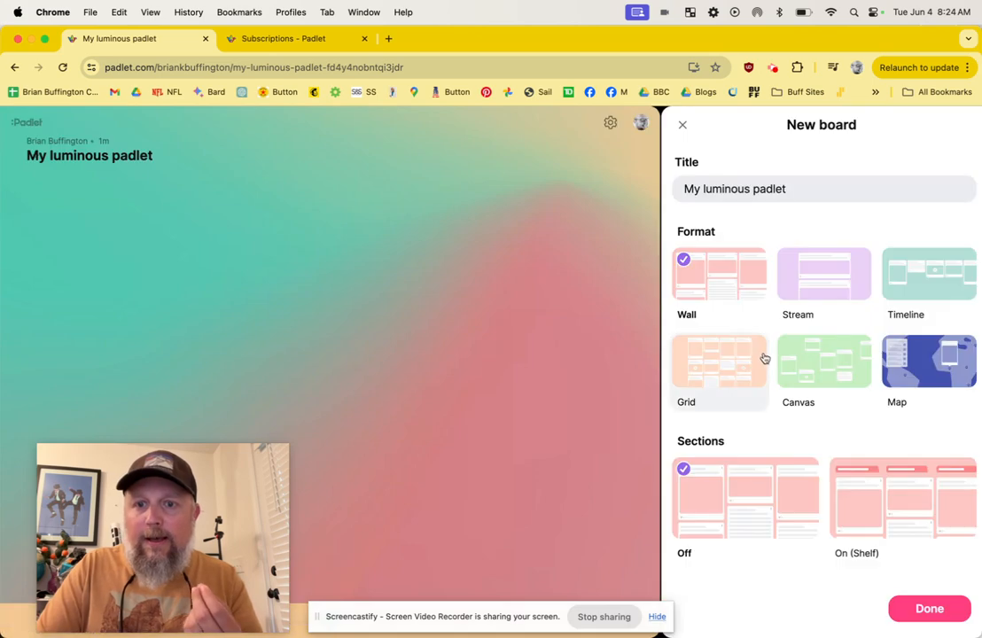
pyautogui.moveTo(725, 361)
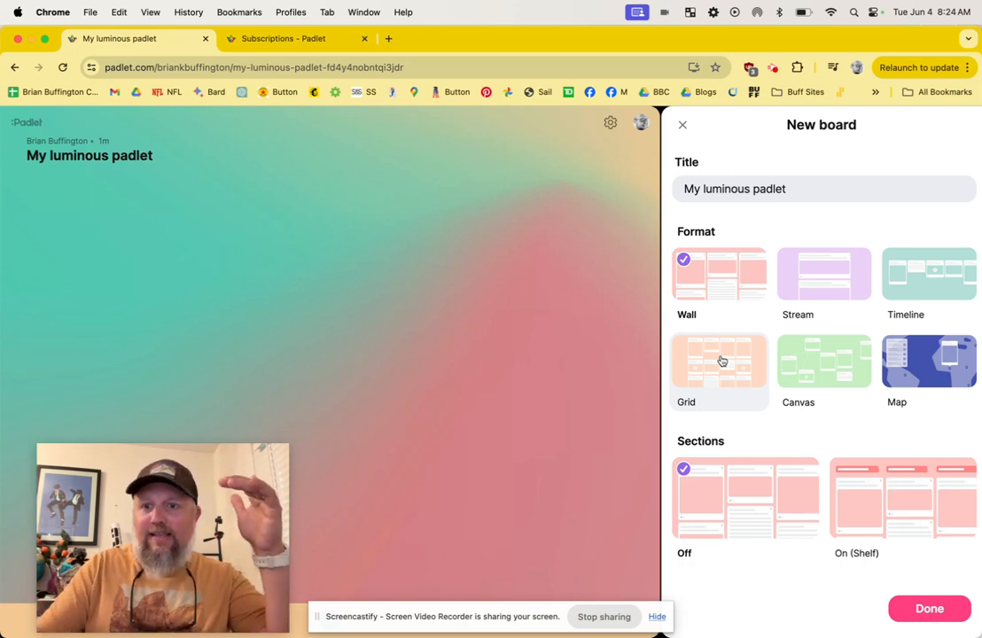
pyautogui.moveTo(824, 275)
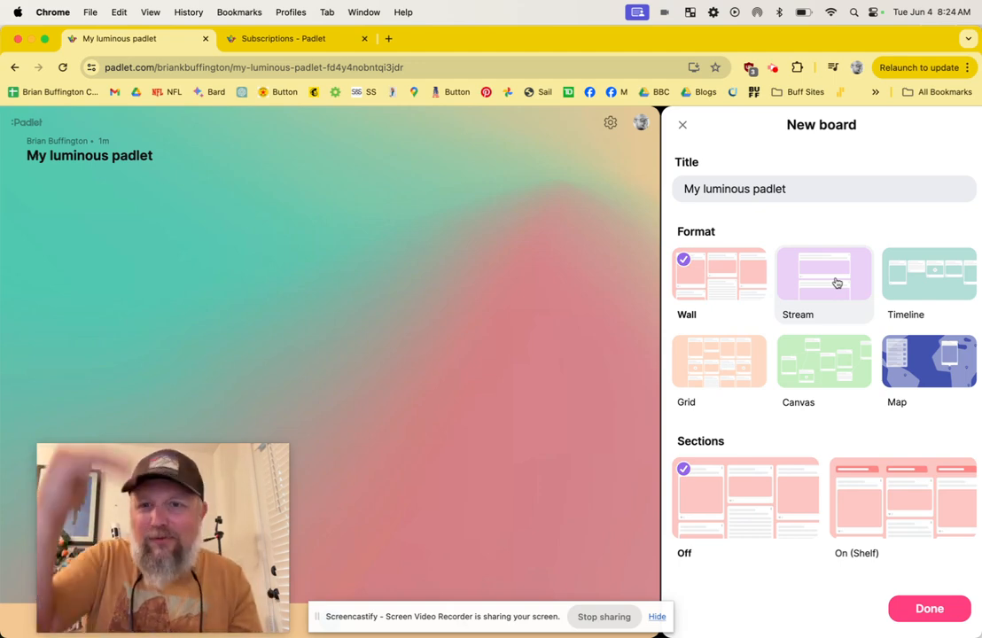
pyautogui.moveTo(719, 372)
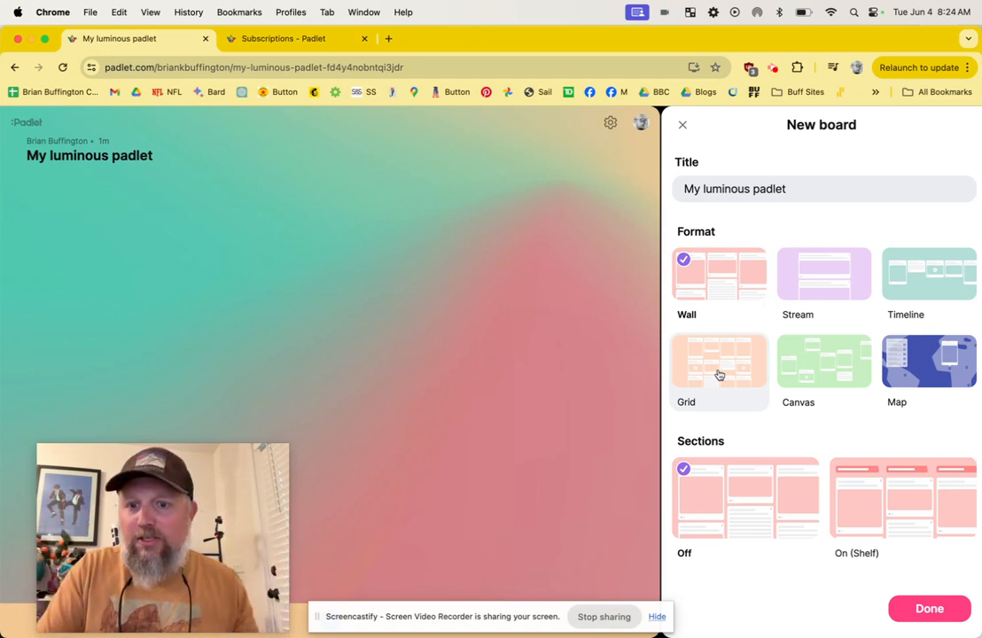
pyautogui.click(720, 362)
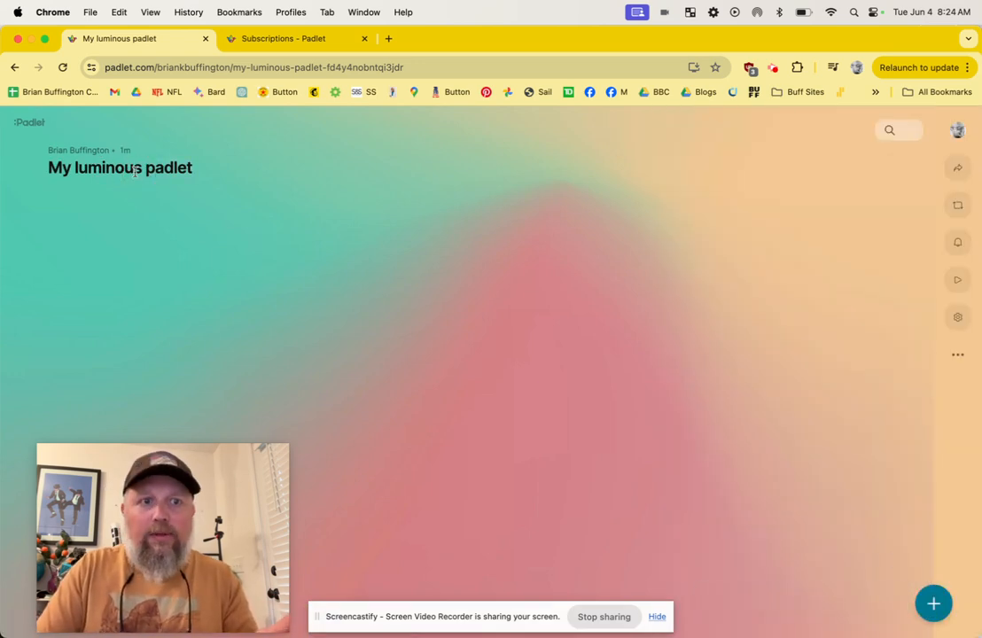
# Set the board title to 'Flip Is Gone. Now What?!' in Settings.
pyautogui.click(957, 316)
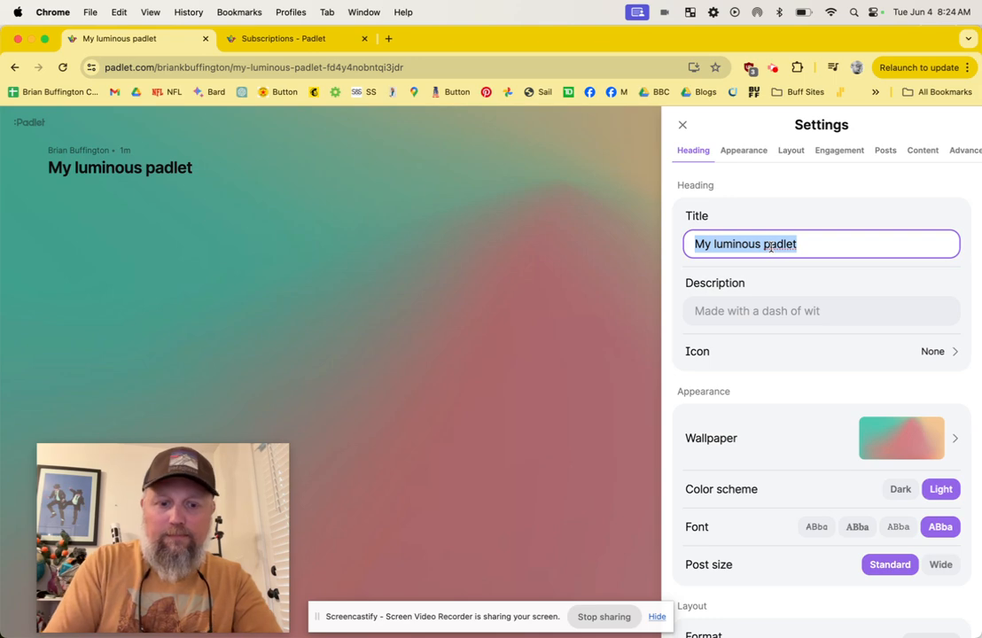
pyautogui.write('Flip')
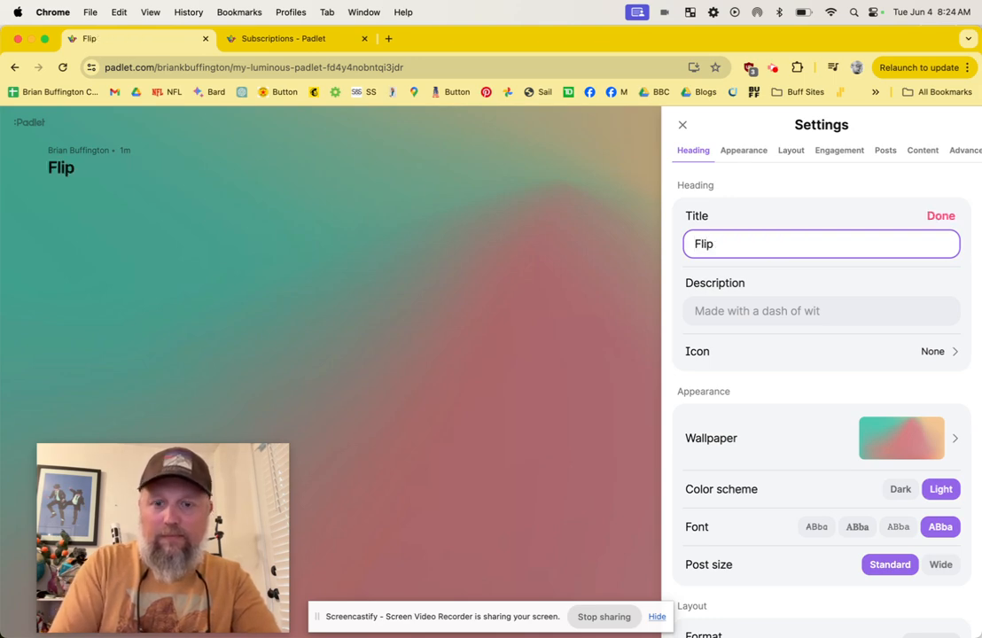
pyautogui.write('Is Gone')
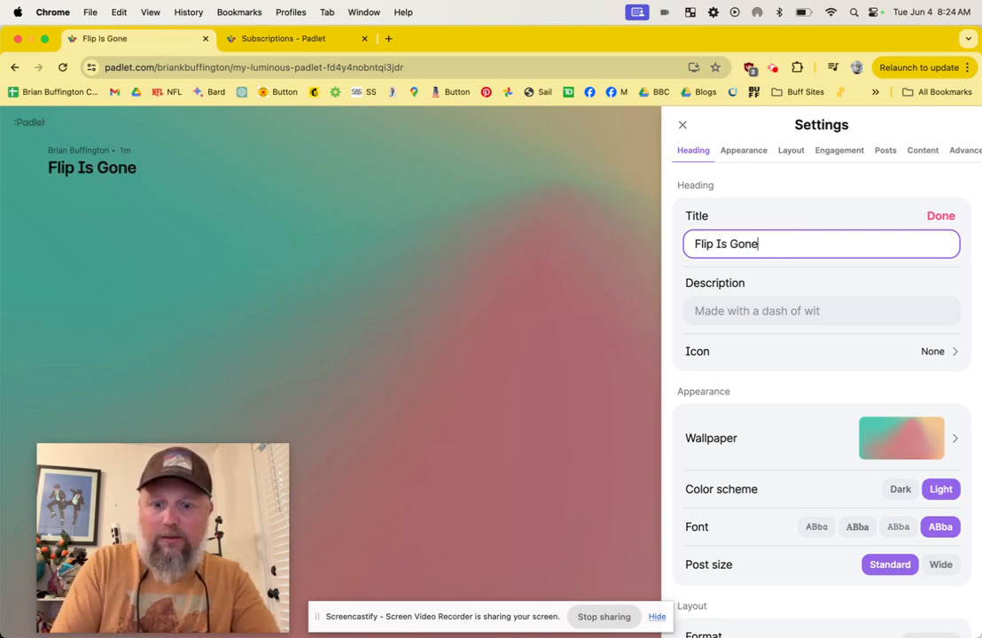
pyautogui.write('. Now What?!')
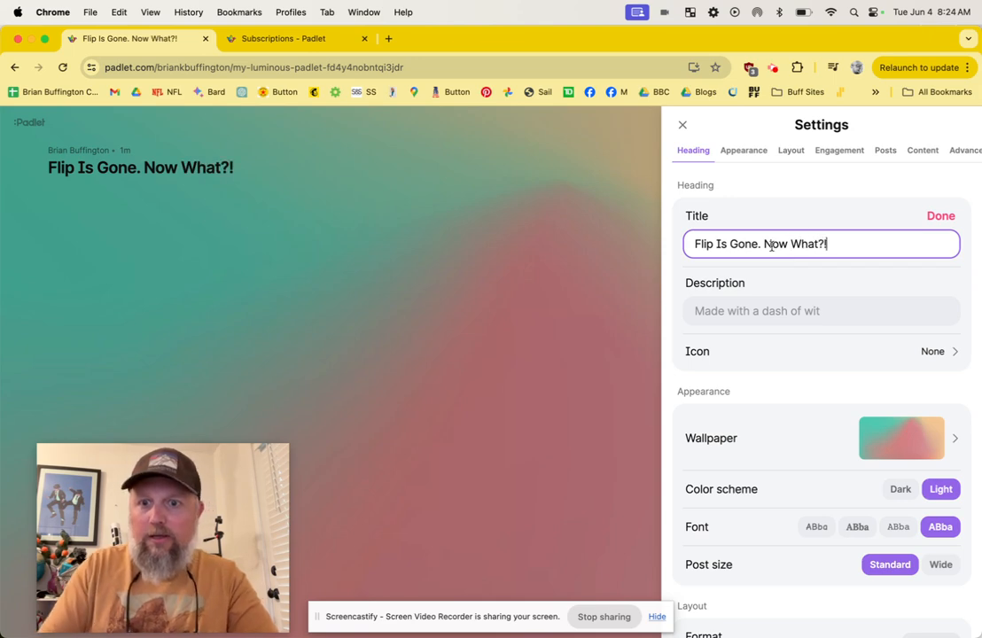
# Change the wallpaper to a solid red colour swatch under Appearance.
pyautogui.scroll(-3)
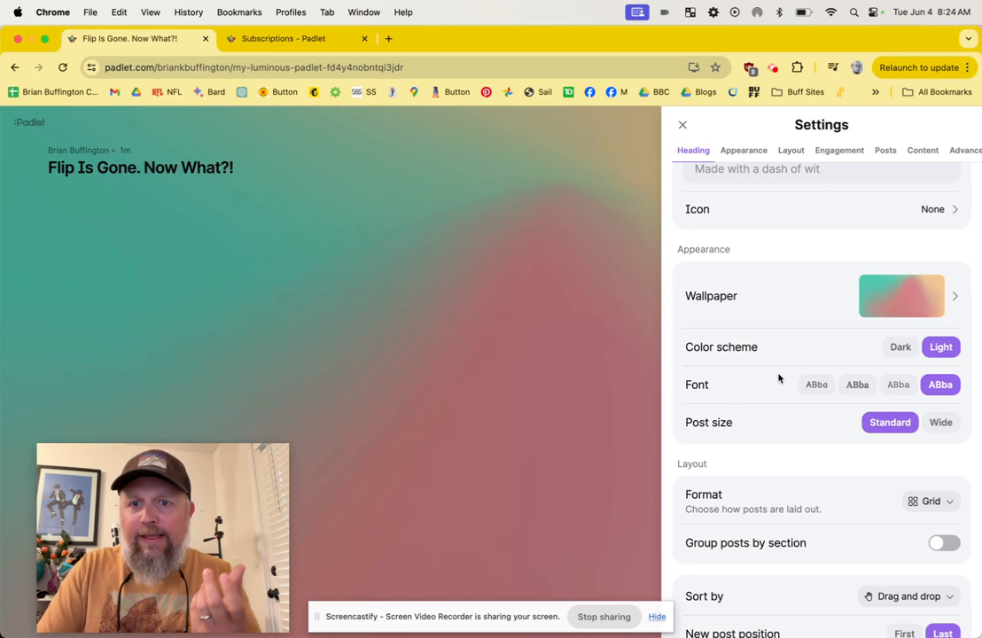
pyautogui.click(901, 294)
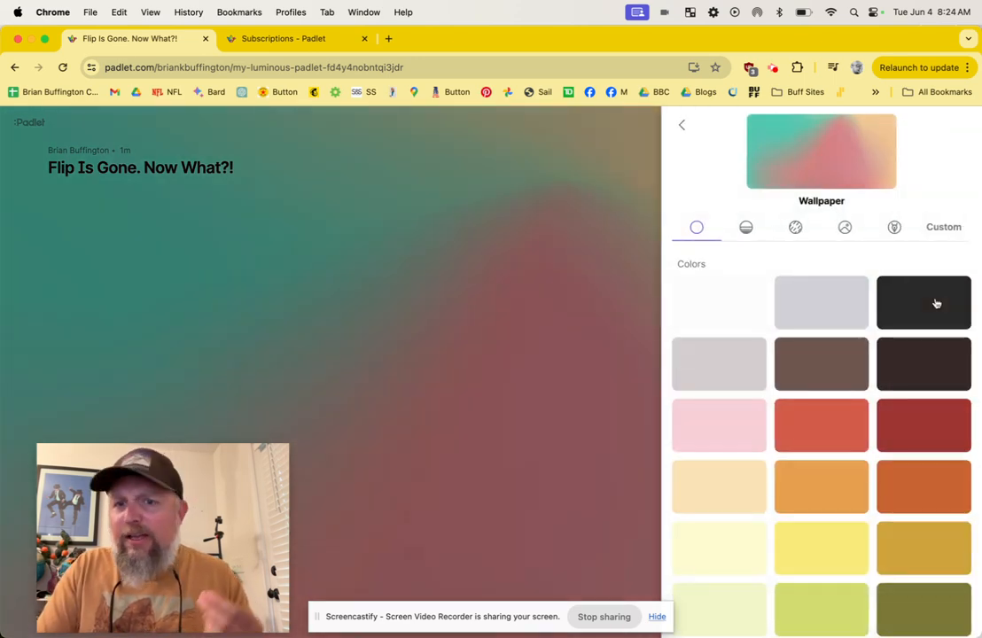
pyautogui.click(821, 426)
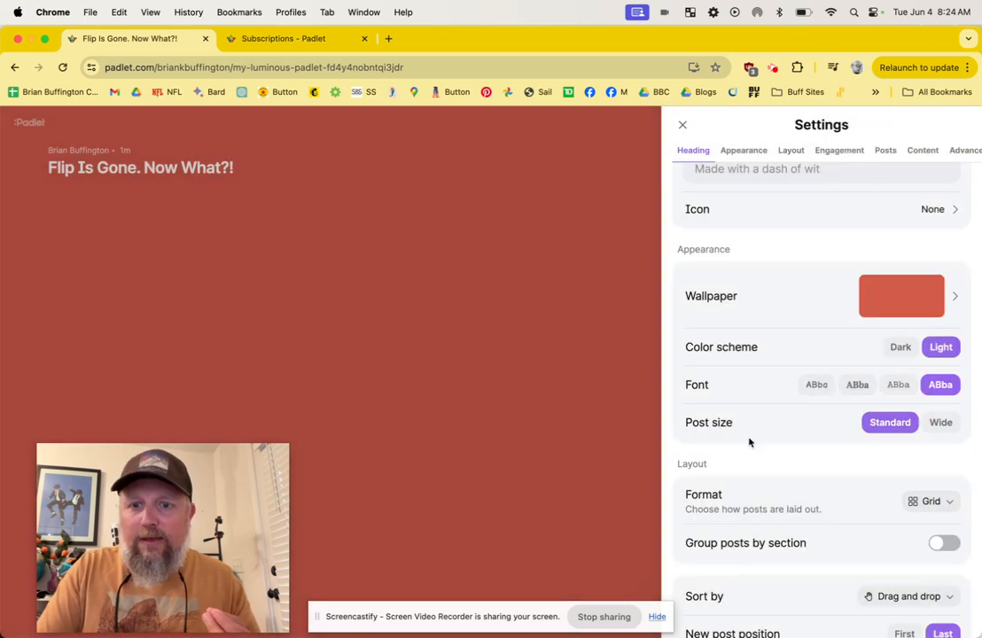
# Set Sort by to Date published, keeping Newest first.
pyautogui.click(907, 379)
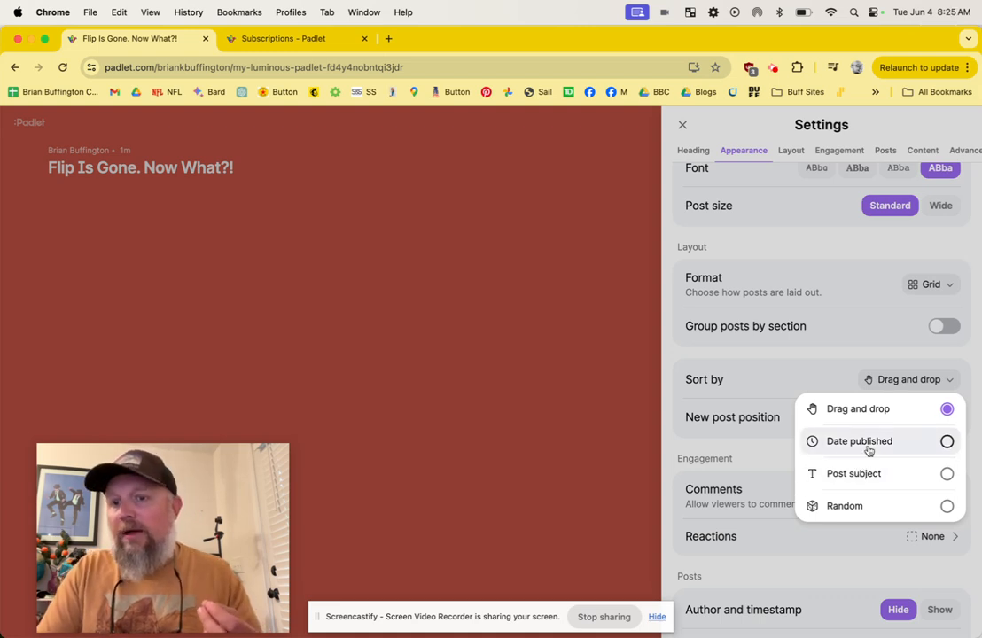
pyautogui.click(858, 440)
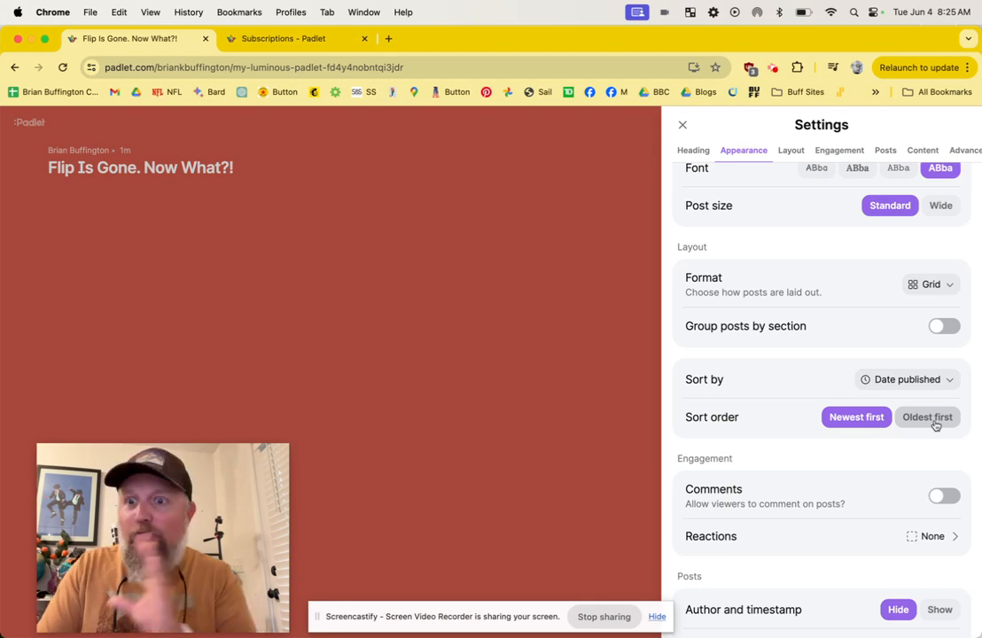
pyautogui.moveTo(936, 426)
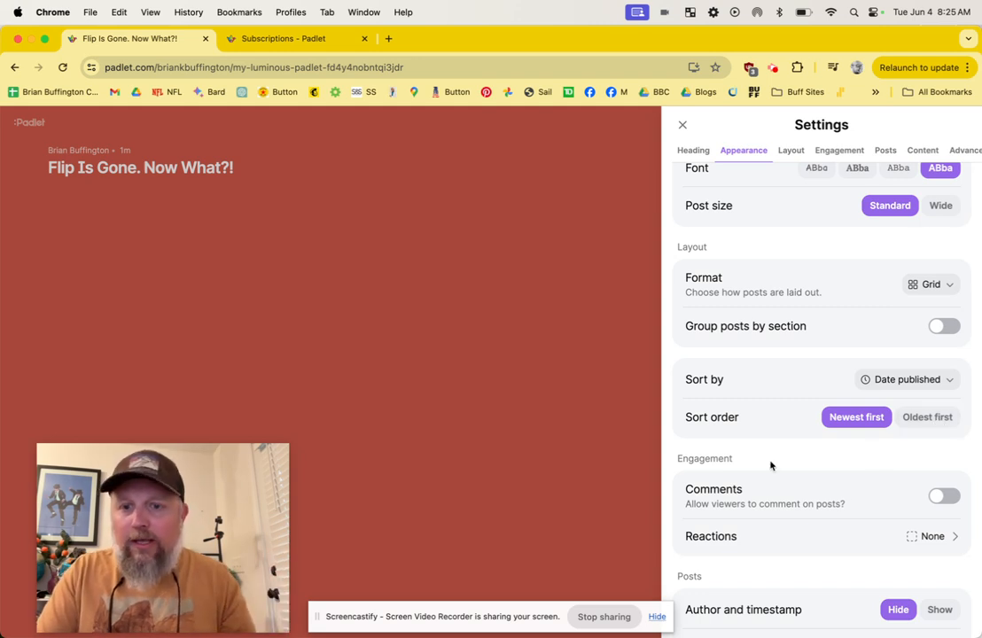
pyautogui.click(791, 148)
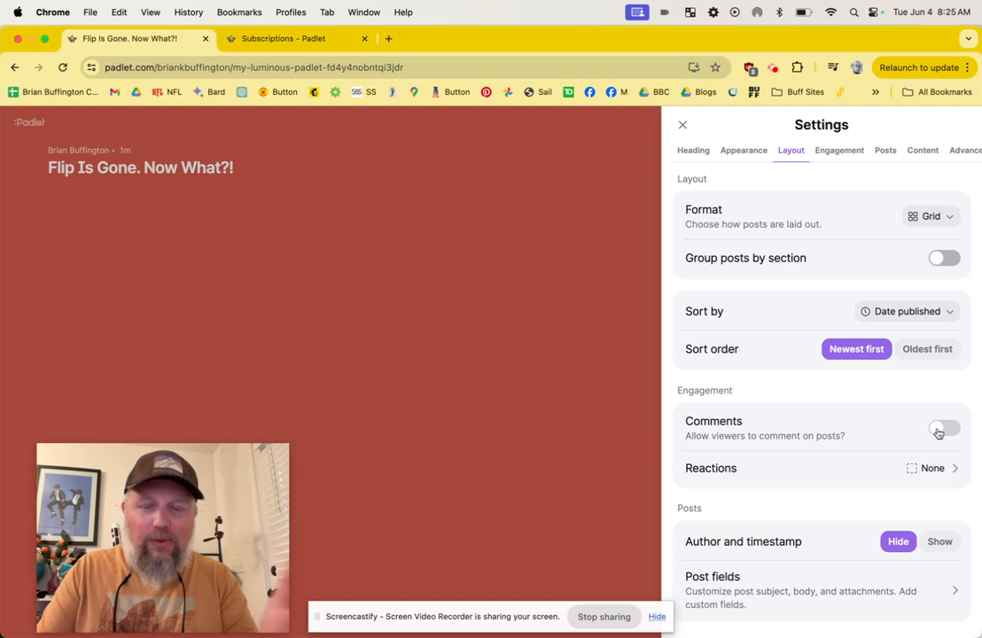
# Turn Comments on and leave Moderation on None under Engagement.
pyautogui.click(943, 427)
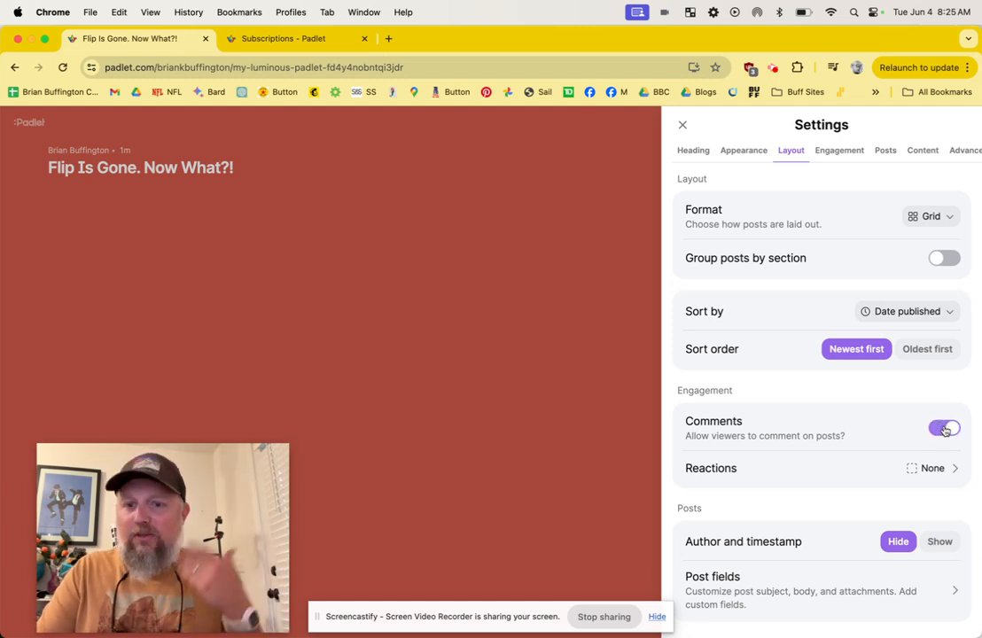
pyautogui.scroll(-3)
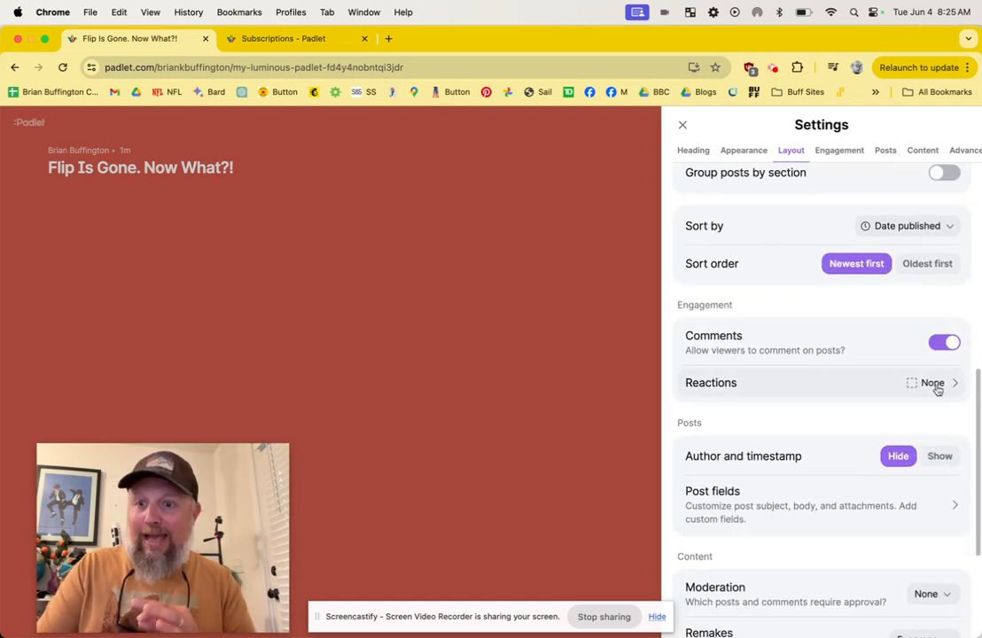
pyautogui.scroll(-3)
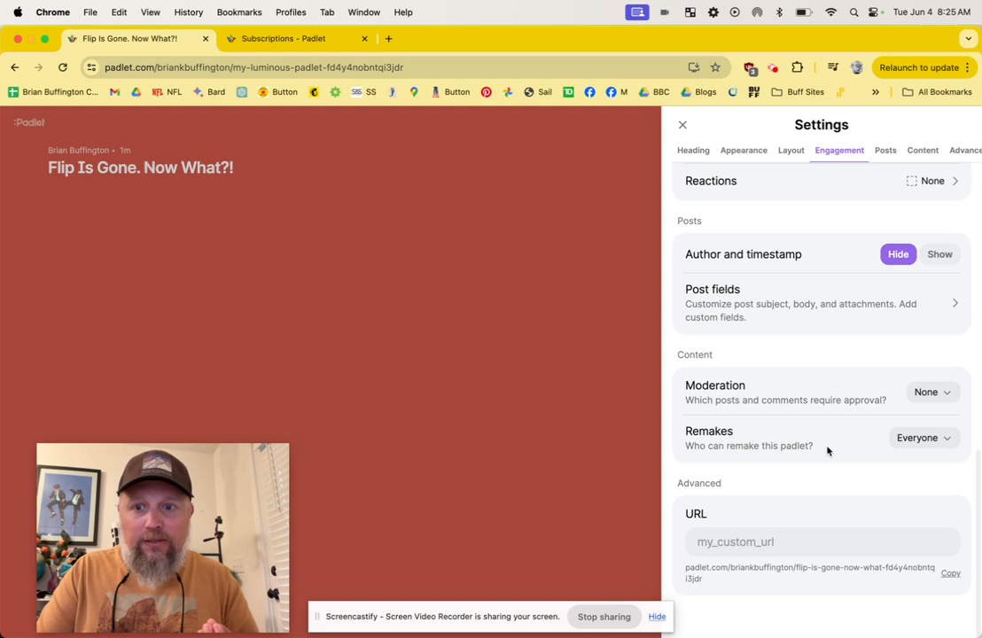
pyautogui.click(931, 391)
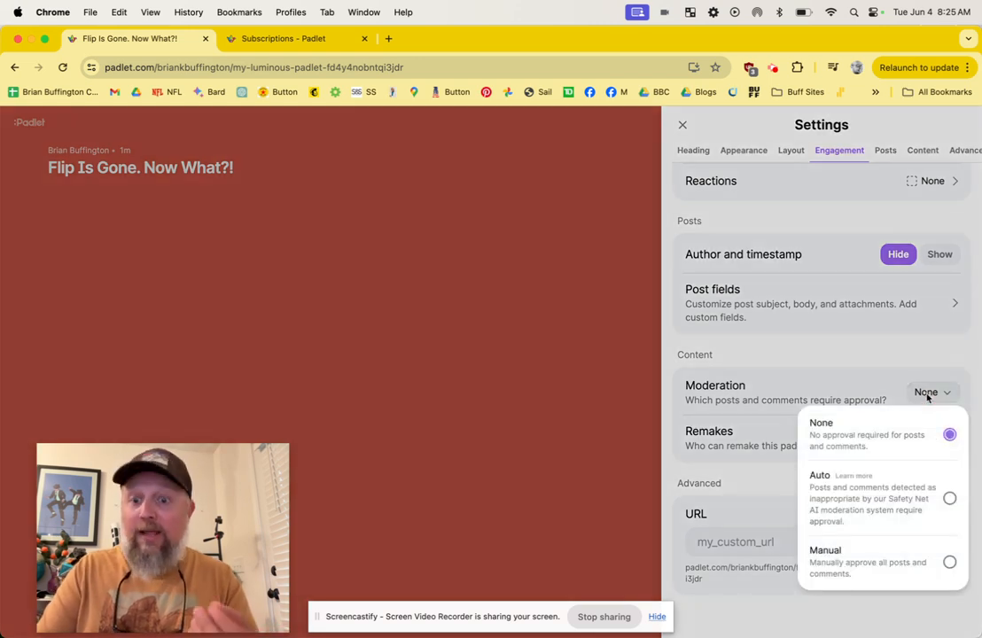
pyautogui.moveTo(866, 436)
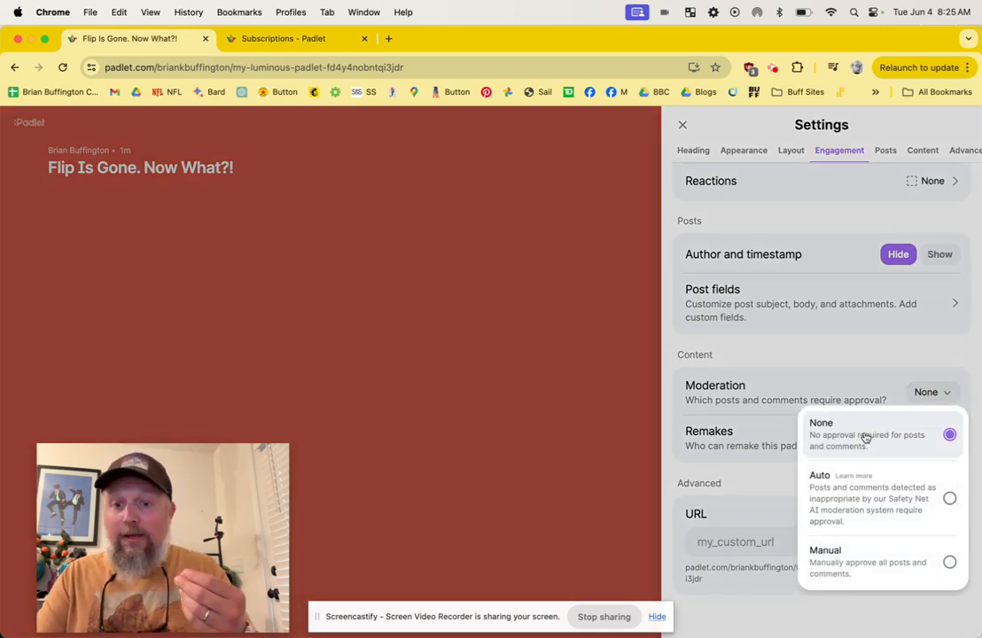
pyautogui.moveTo(872, 568)
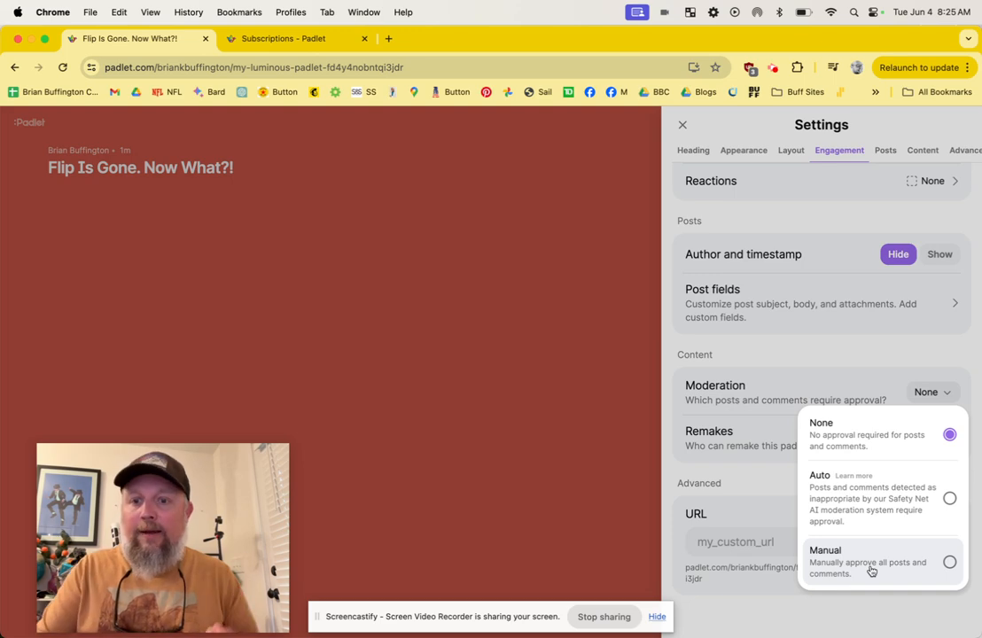
pyautogui.moveTo(869, 522)
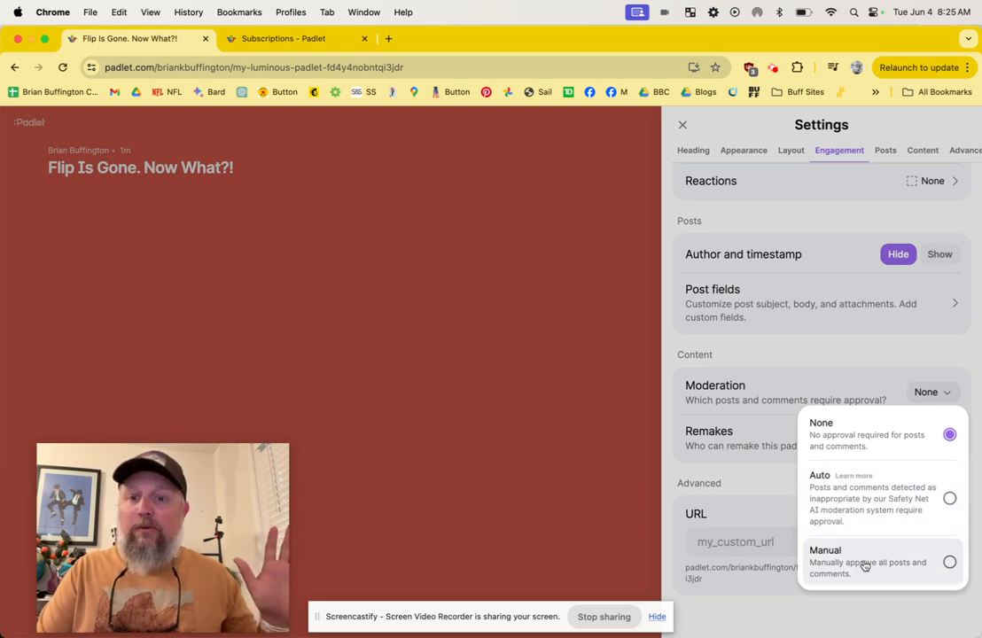
pyautogui.moveTo(761, 364)
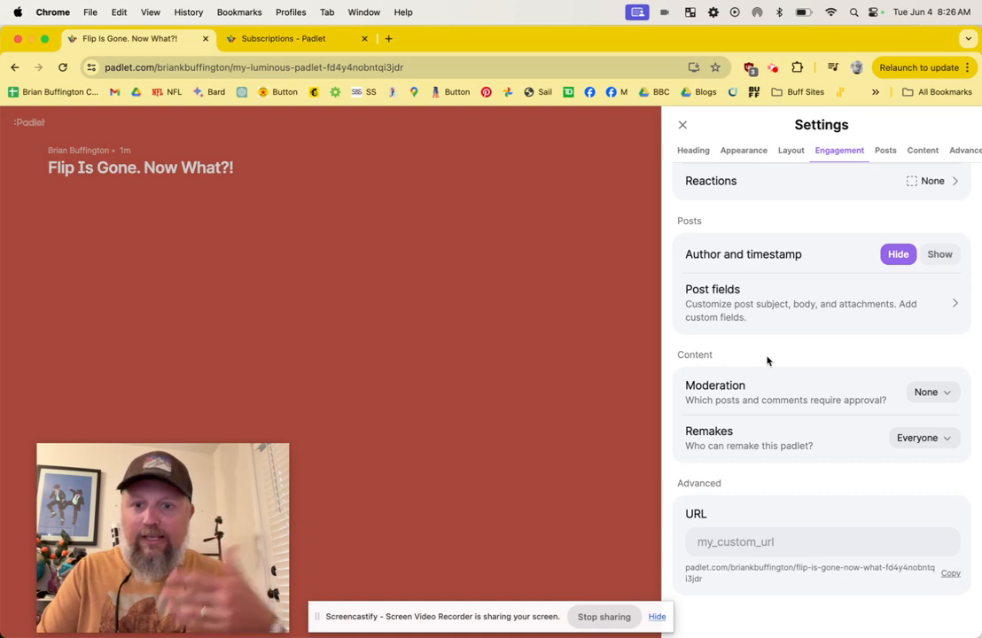
# Set Remakes to Admins only in the Engagement settings.
pyautogui.scroll(3)
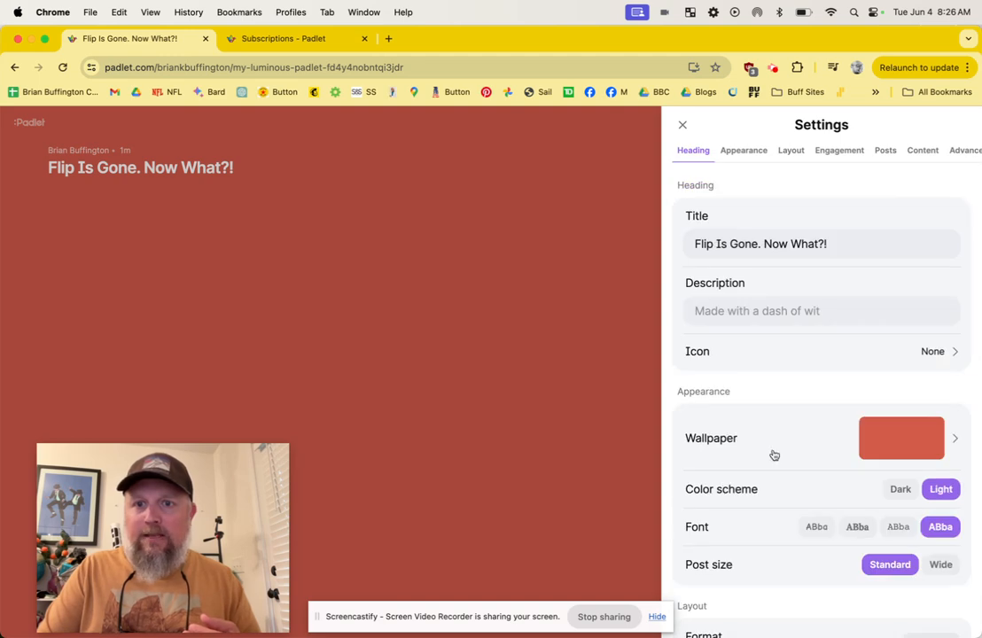
pyautogui.click(838, 149)
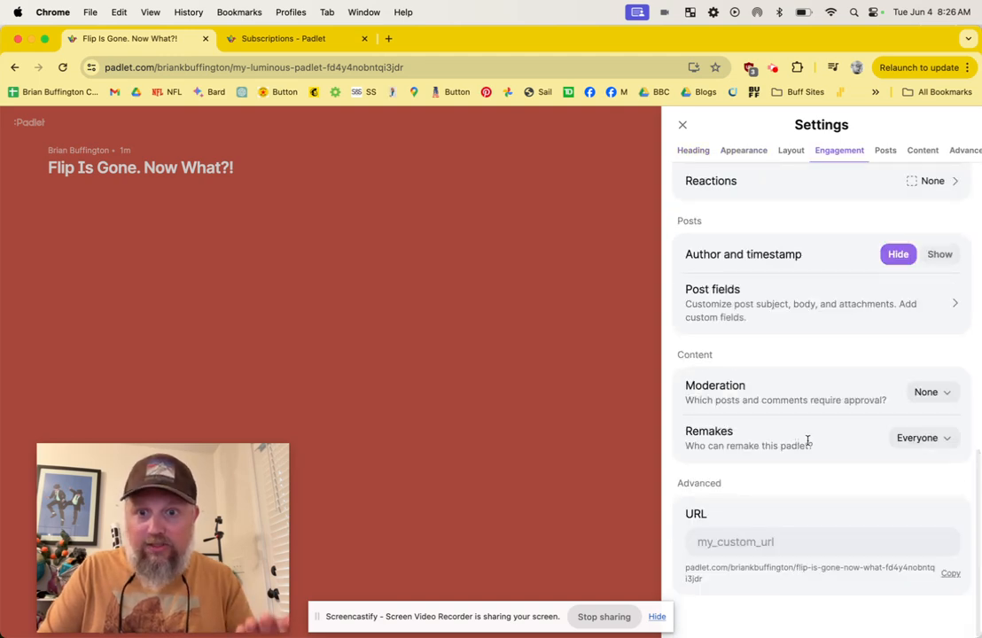
pyautogui.scroll(3)
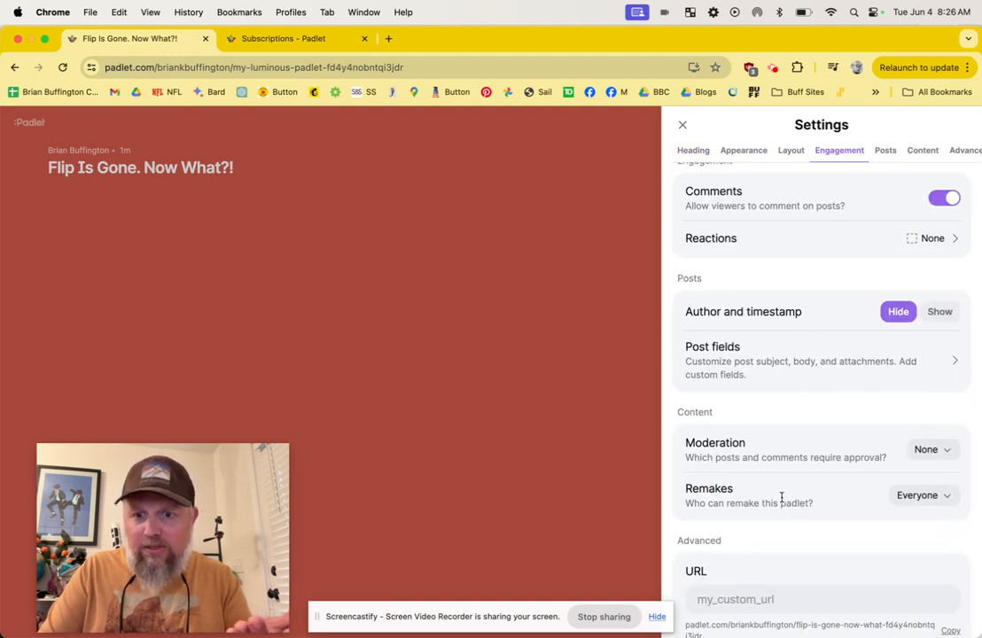
pyautogui.click(922, 495)
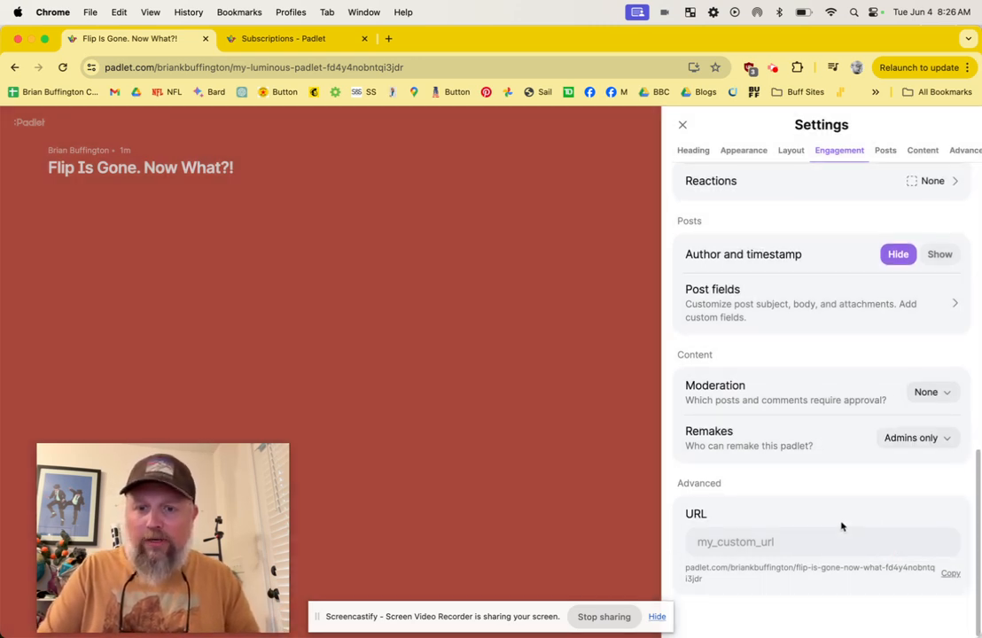
# Choose the bacon emoji as the padlet's heading icon.
pyautogui.click(693, 149)
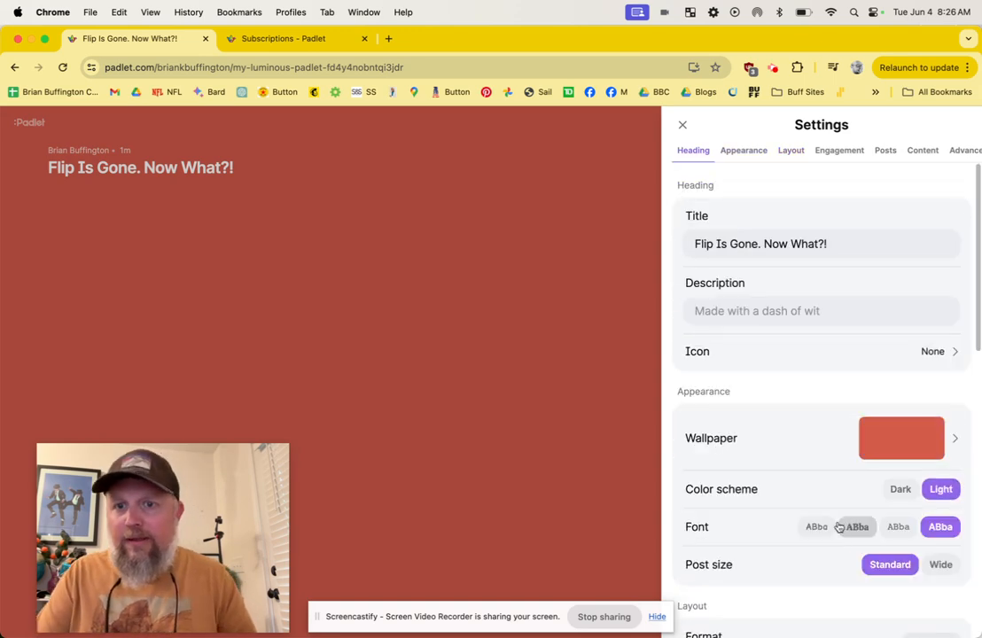
pyautogui.click(933, 351)
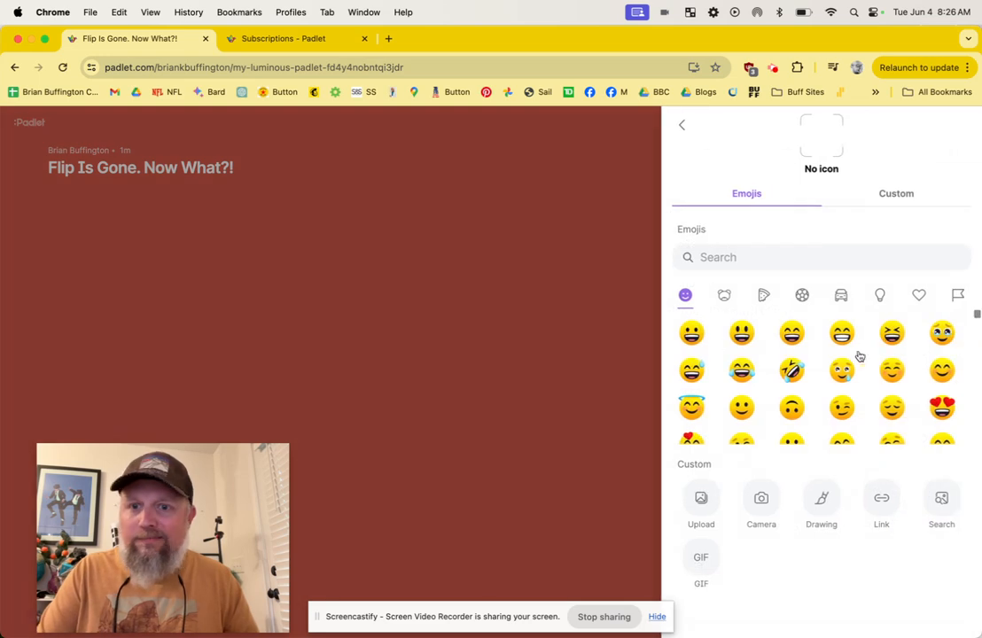
pyautogui.scroll(-3)
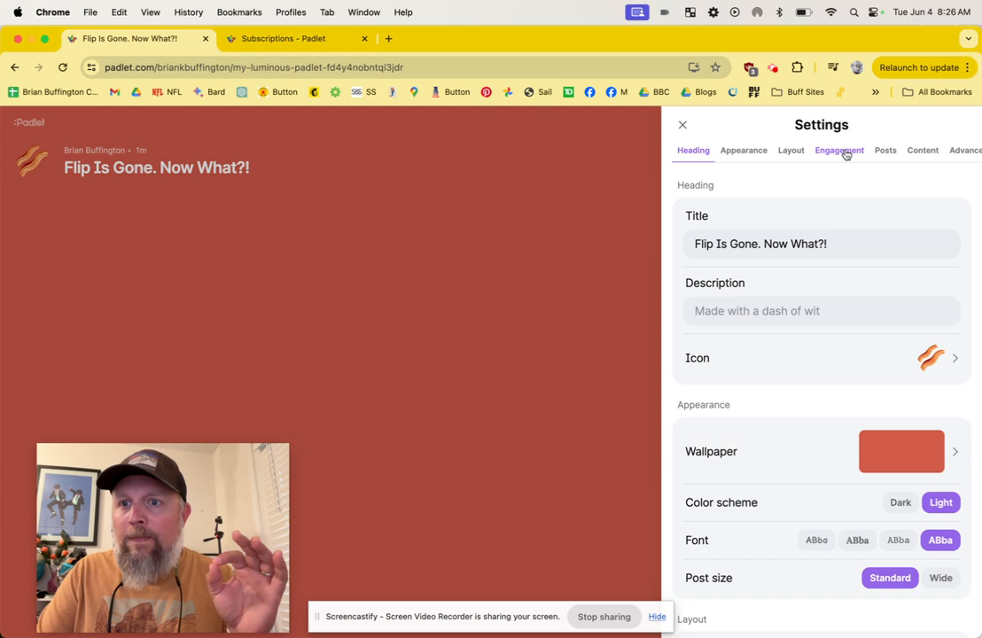
pyautogui.moveTo(844, 511)
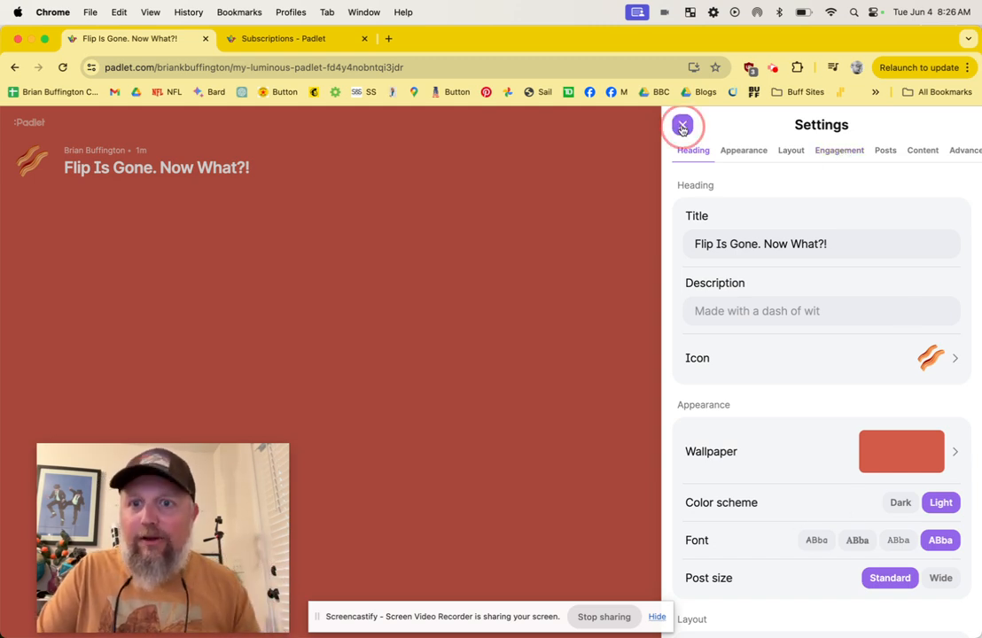
# Close Settings to show the finished board with its bacon icon.
pyautogui.click(683, 126)
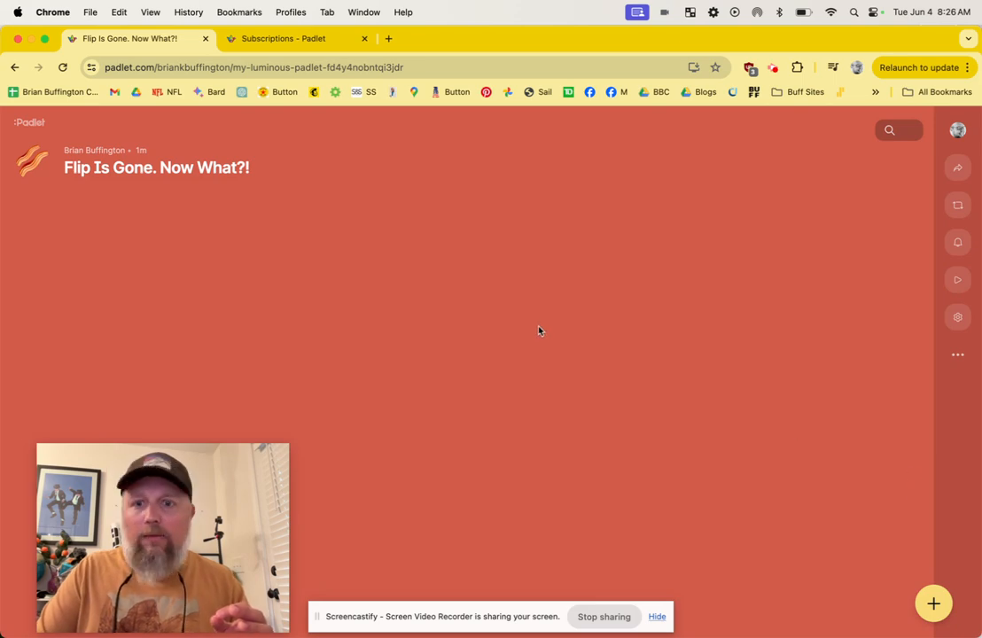
pyautogui.moveTo(858, 344)
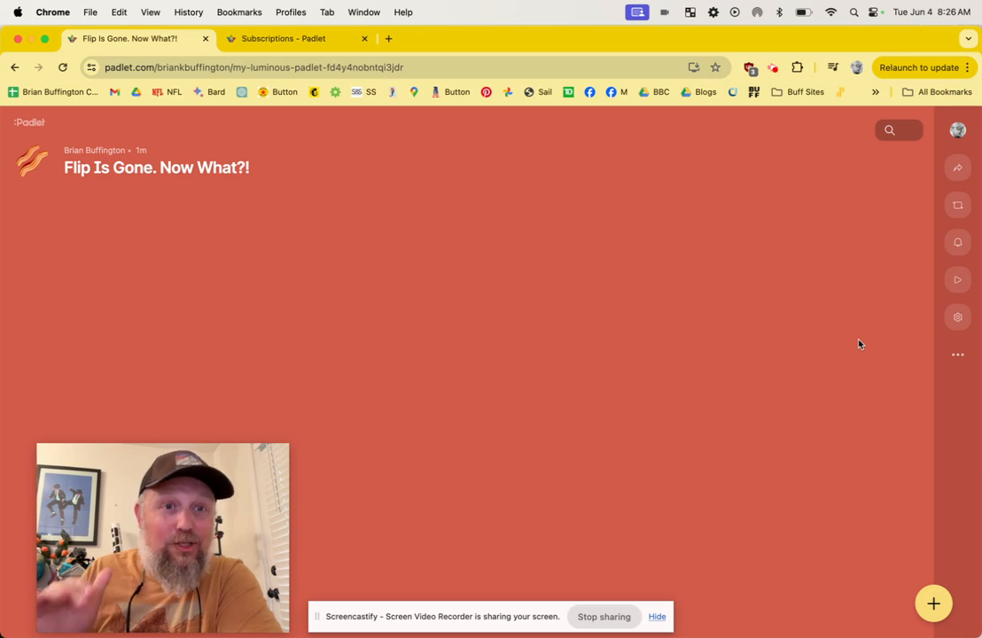
pyautogui.moveTo(943, 188)
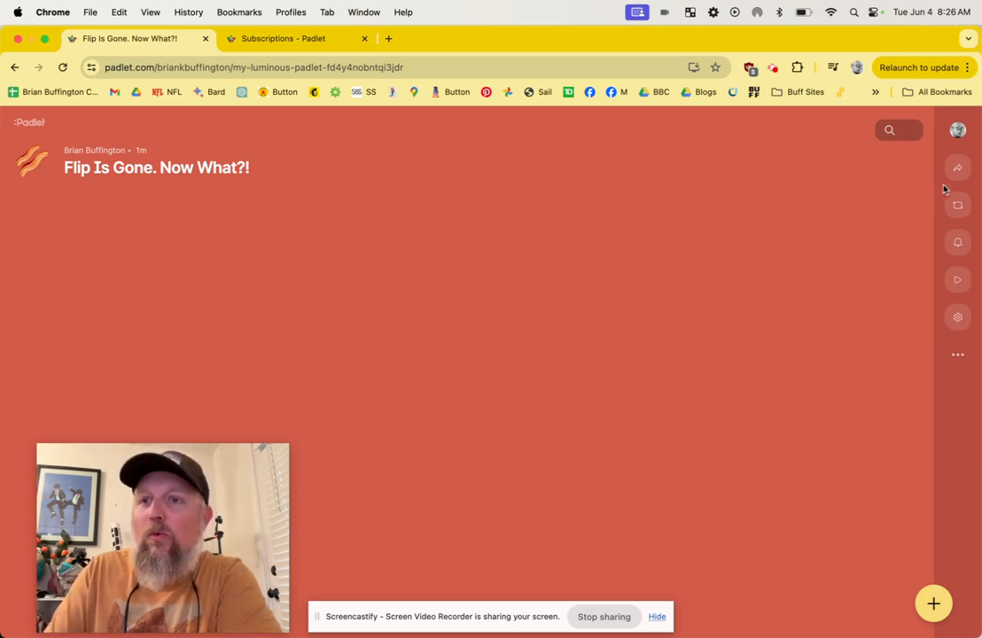
# In Share, set Link privacy to Secret - Log in and copy the link to clipboard.
pyautogui.click(958, 166)
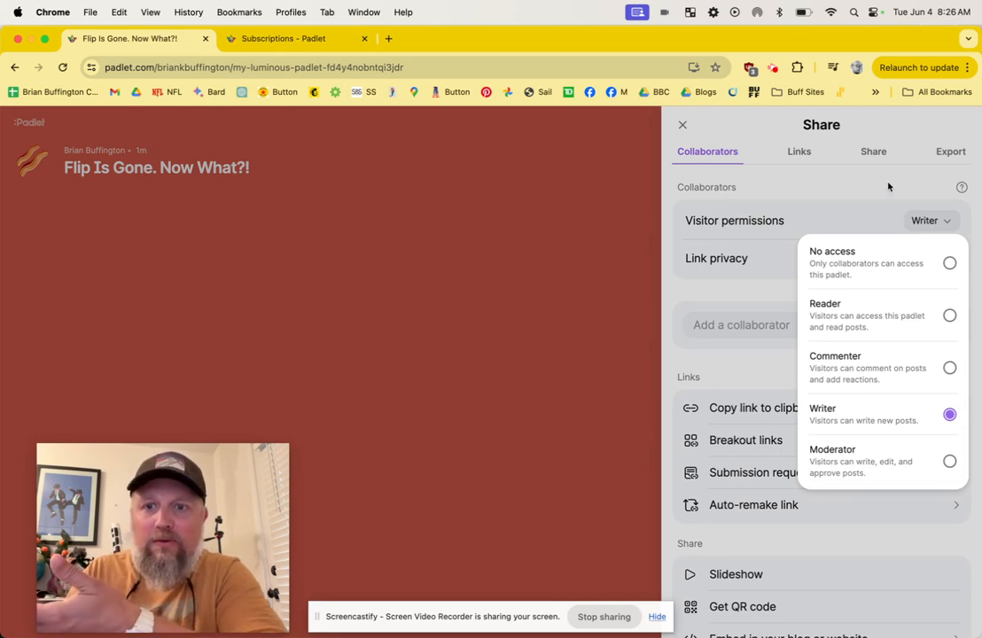
pyautogui.click(929, 259)
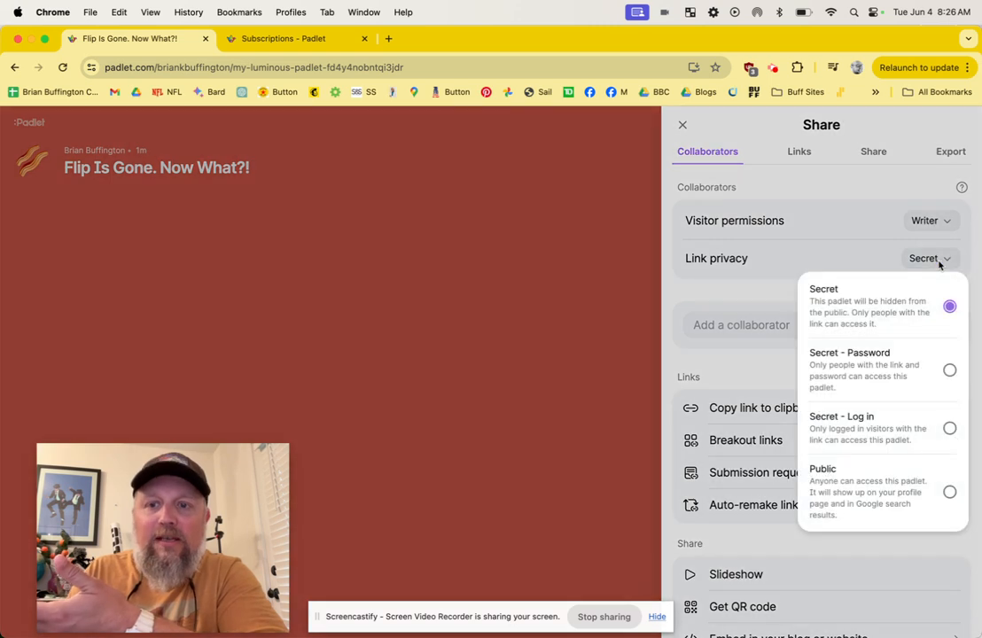
pyautogui.moveTo(885, 380)
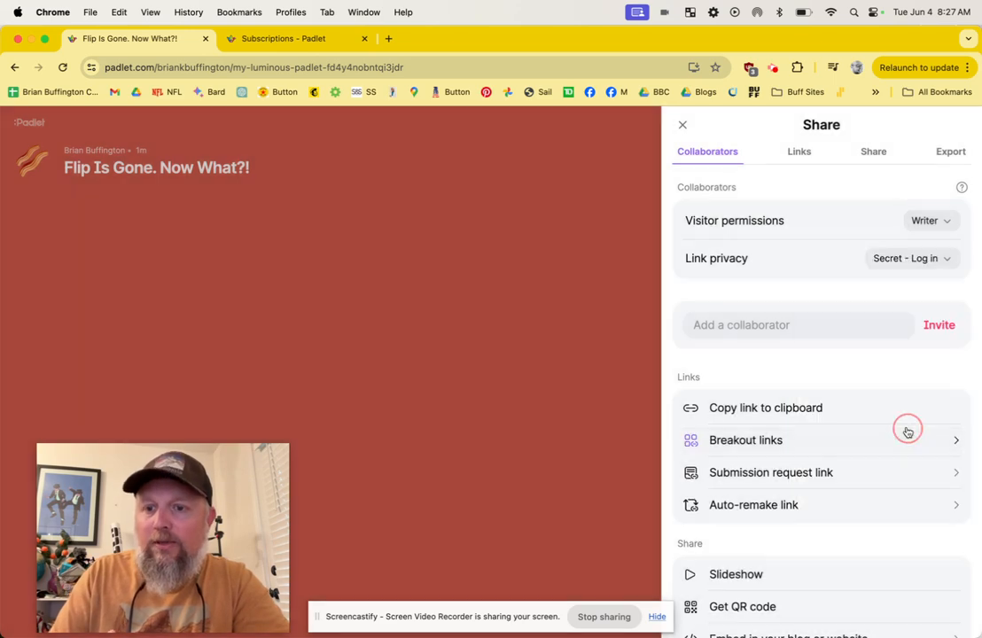
pyautogui.moveTo(765, 408)
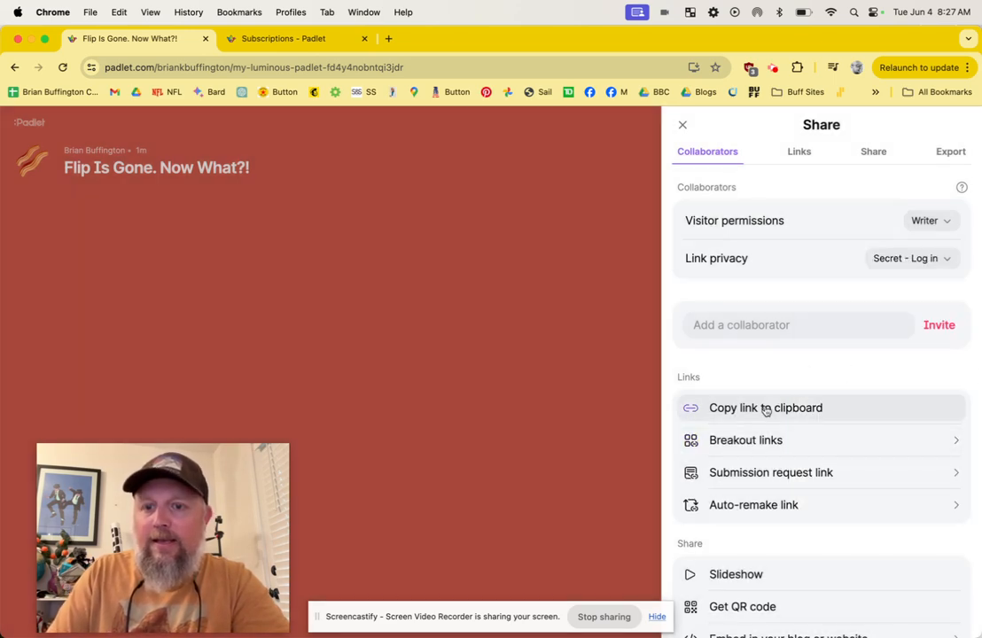
pyautogui.click(766, 408)
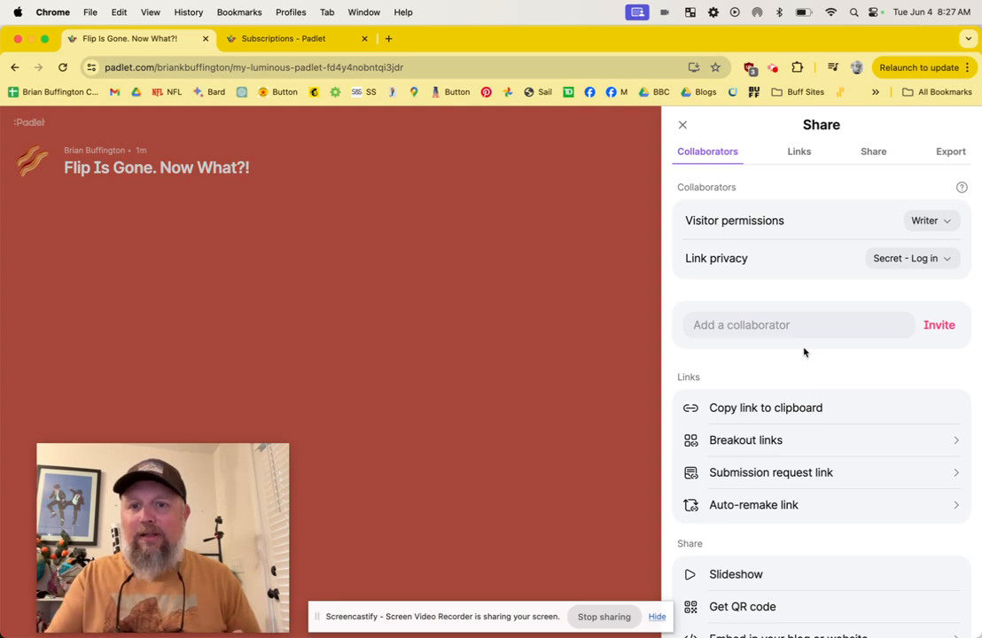
pyautogui.moveTo(652, 334)
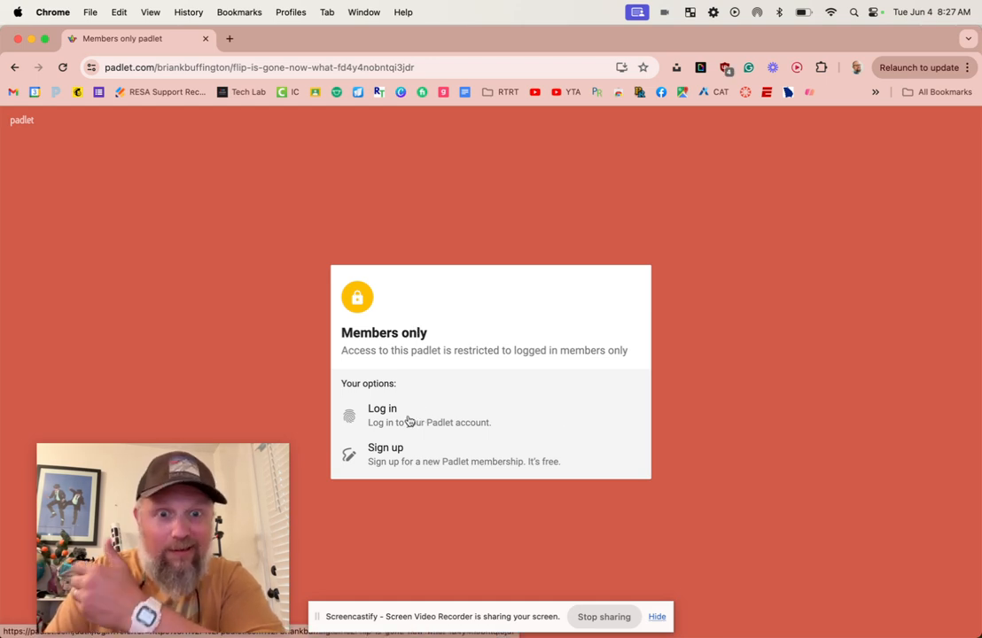
# Log in with Google from the members-only wall to reach the board.
pyautogui.click(383, 408)
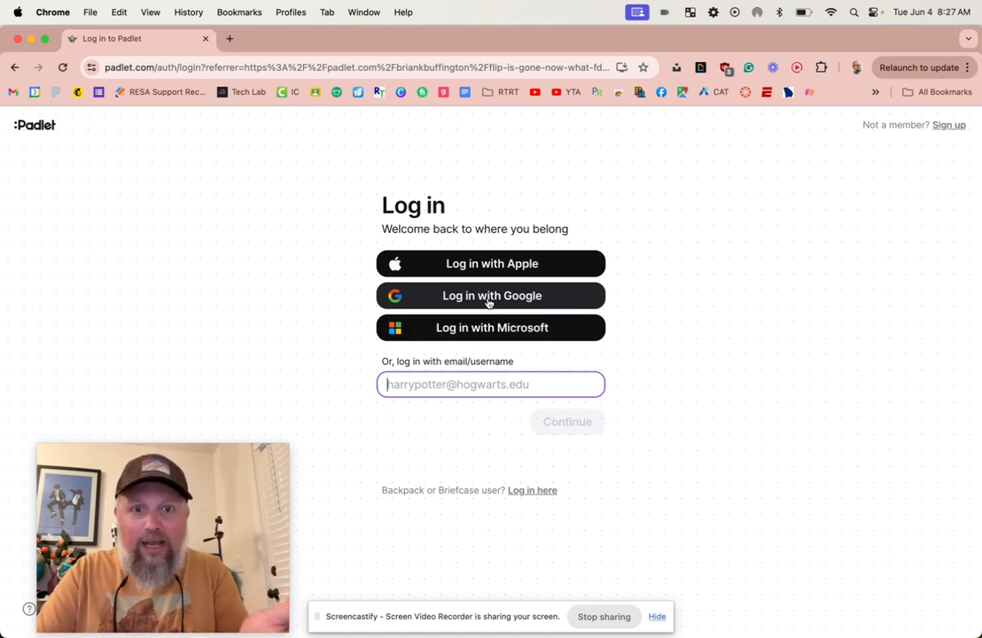
pyautogui.click(492, 294)
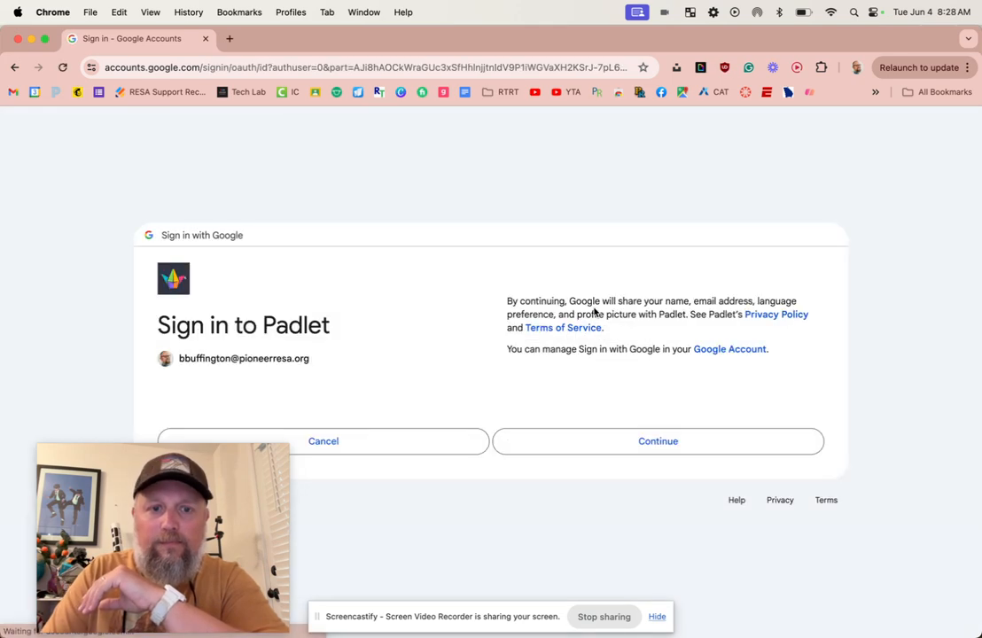
pyautogui.click(658, 440)
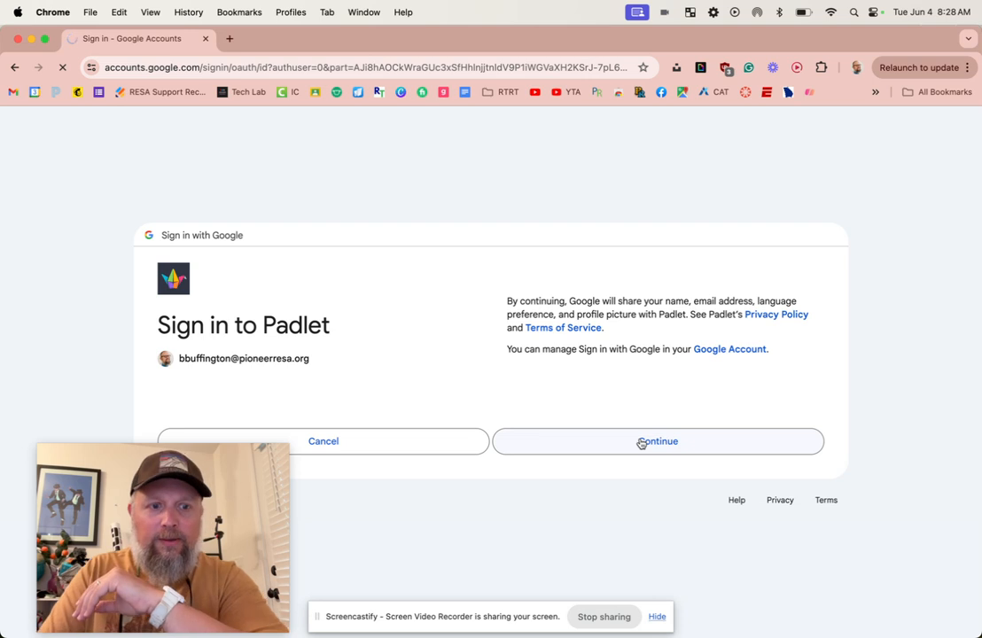
pyautogui.click(657, 440)
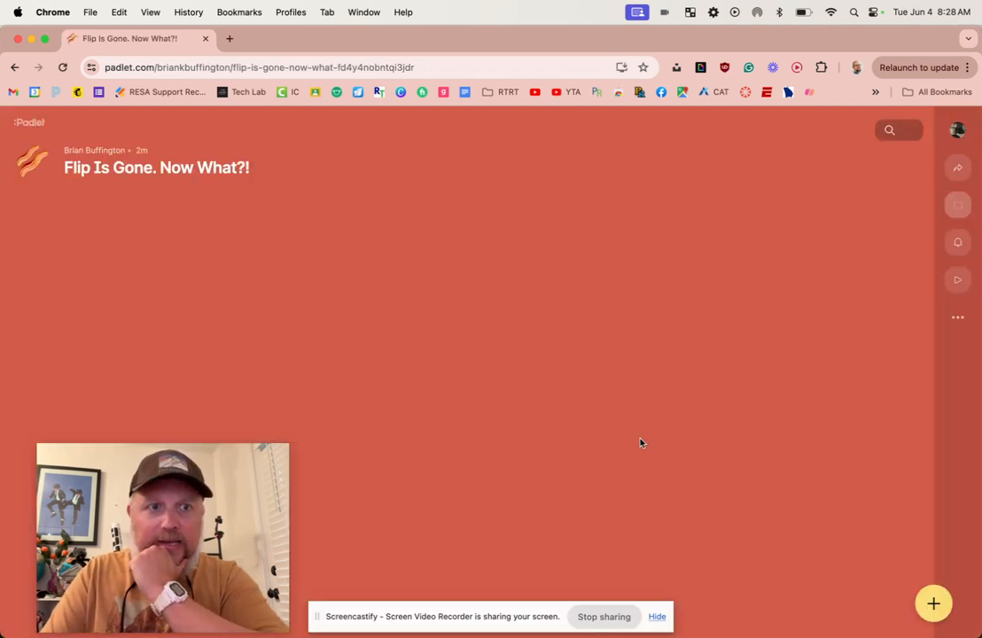
pyautogui.moveTo(890, 564)
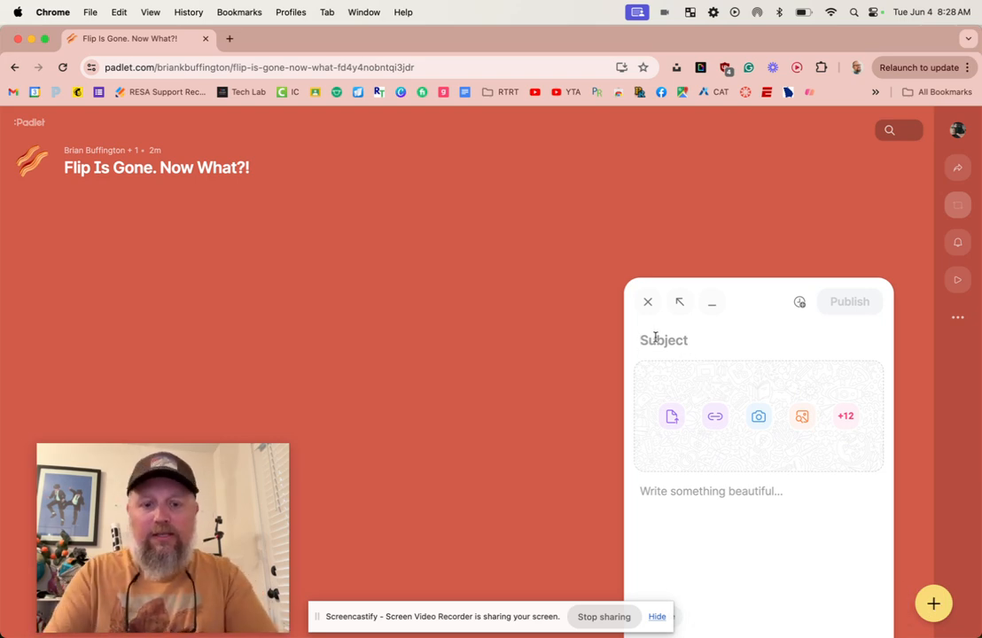
# Title the new post 'Brian Intro' and show all +12 more attachment types.
pyautogui.write('Brian I')
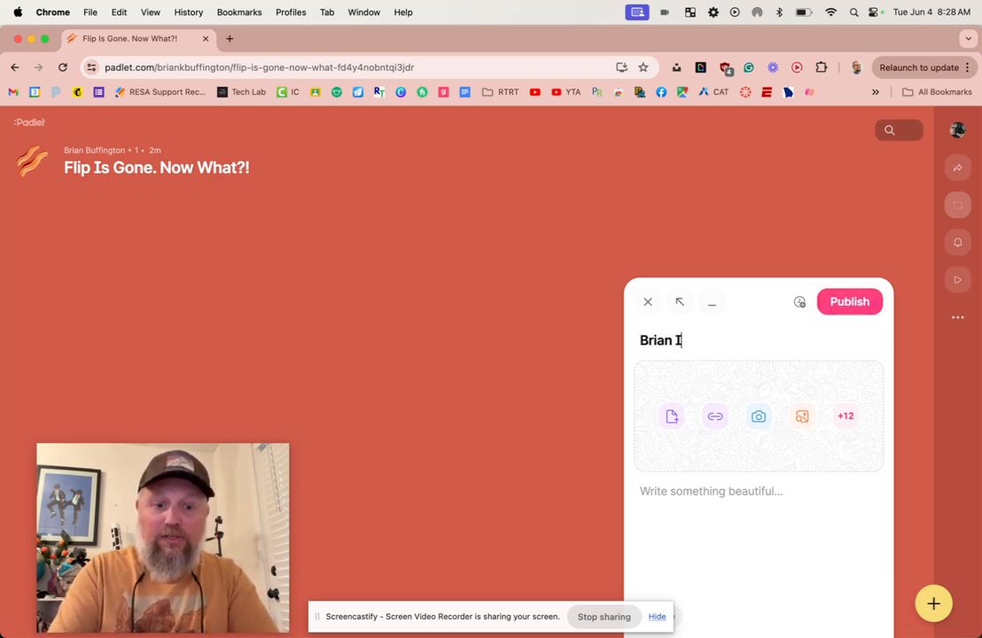
pyautogui.write('ntro')
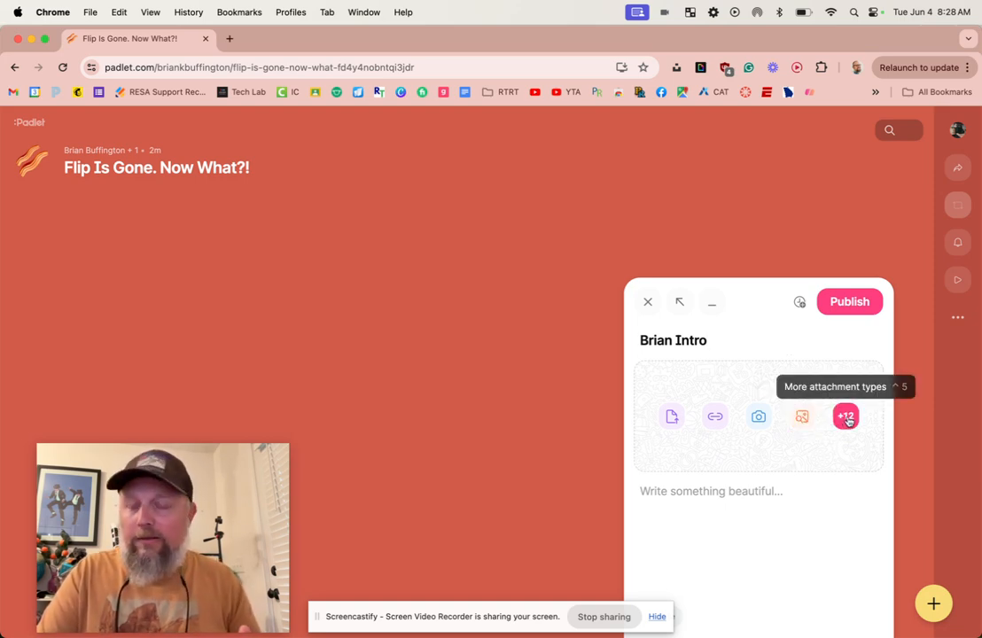
pyautogui.click(846, 416)
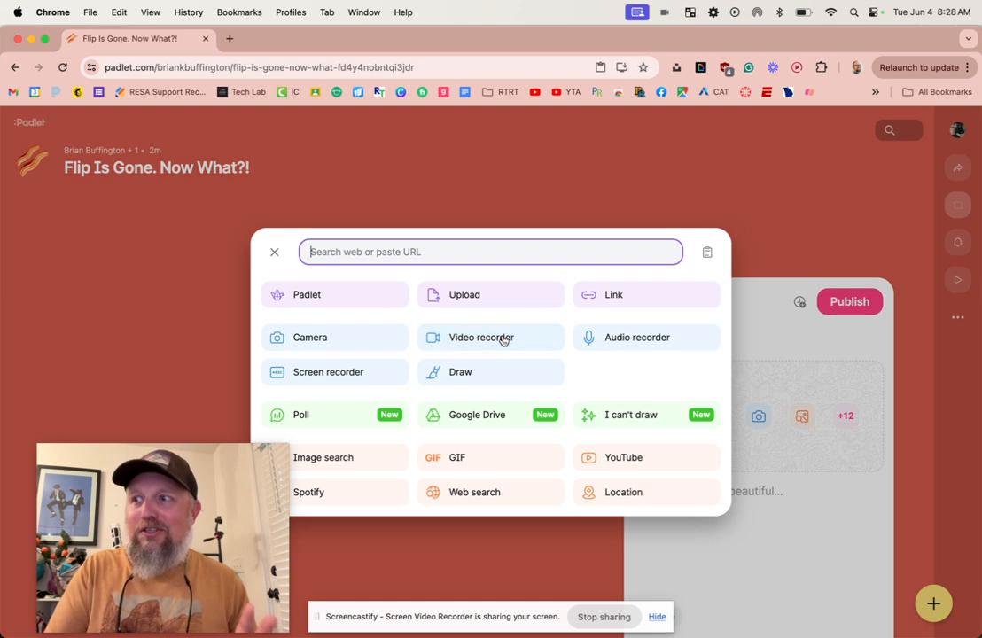
pyautogui.moveTo(489, 337)
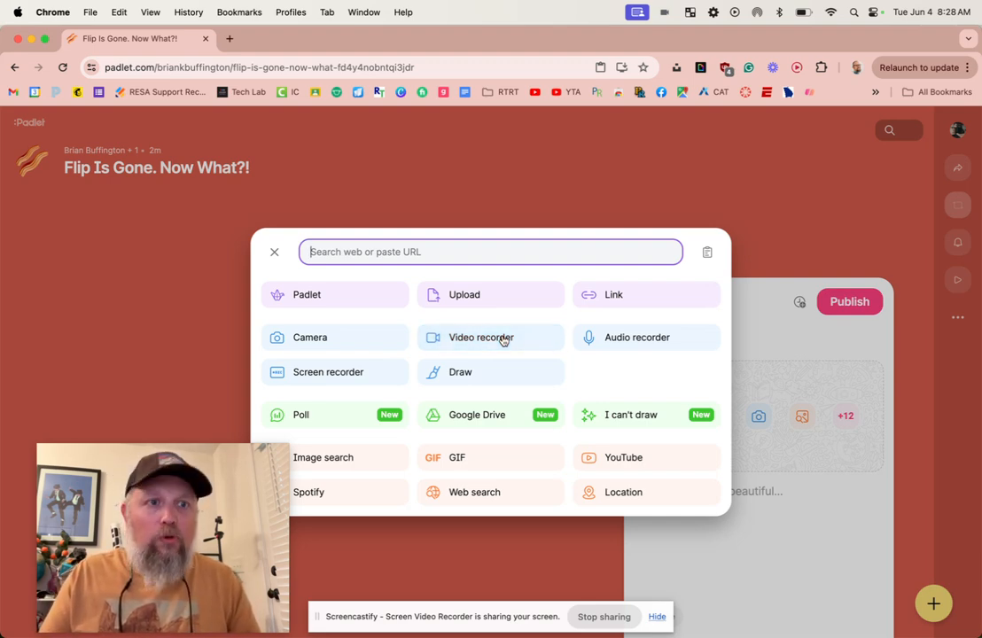
pyautogui.moveTo(490, 337)
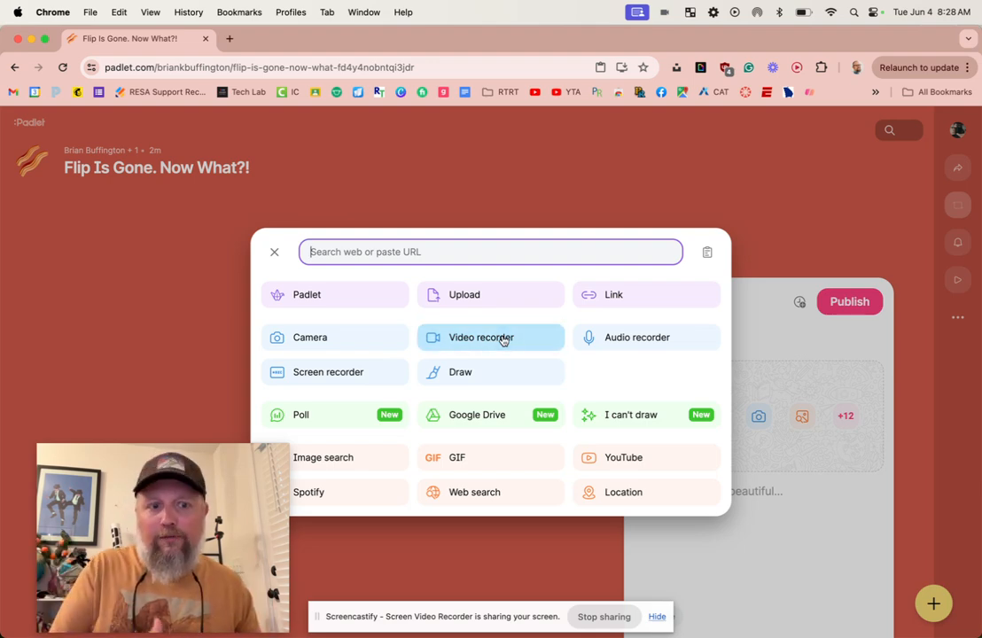
pyautogui.moveTo(490, 337)
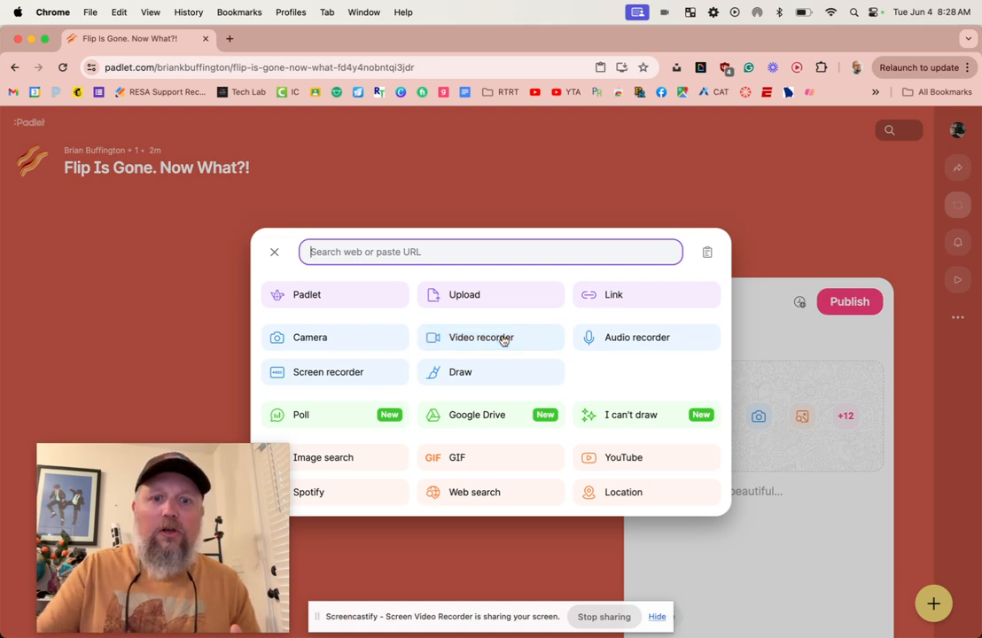
pyautogui.moveTo(489, 337)
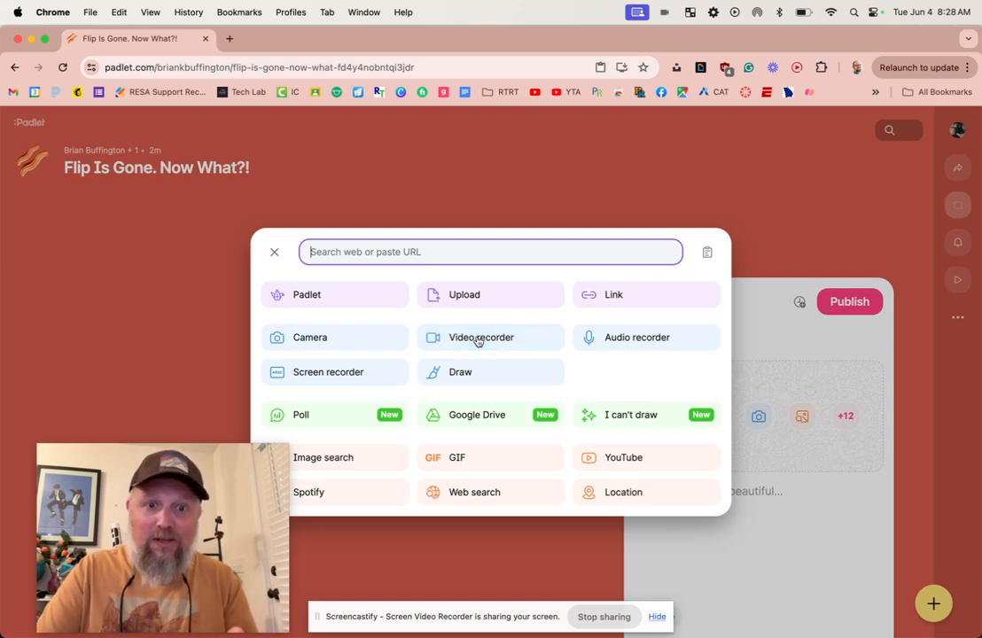
# Capture about ten seconds of webcam video via Video recorder, review it, and save it into the draft.
pyautogui.click(480, 336)
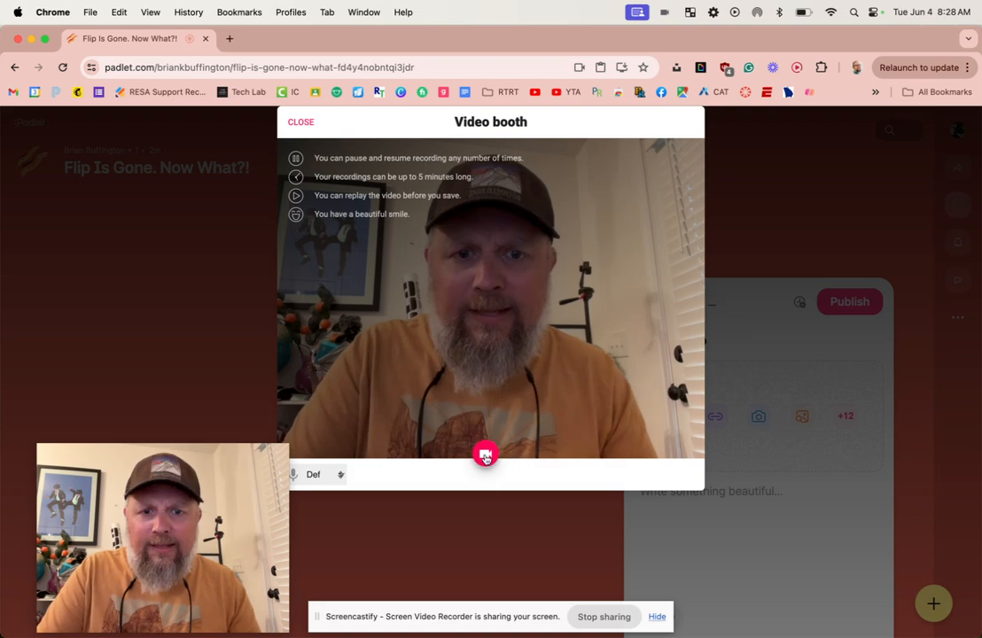
pyautogui.click(486, 454)
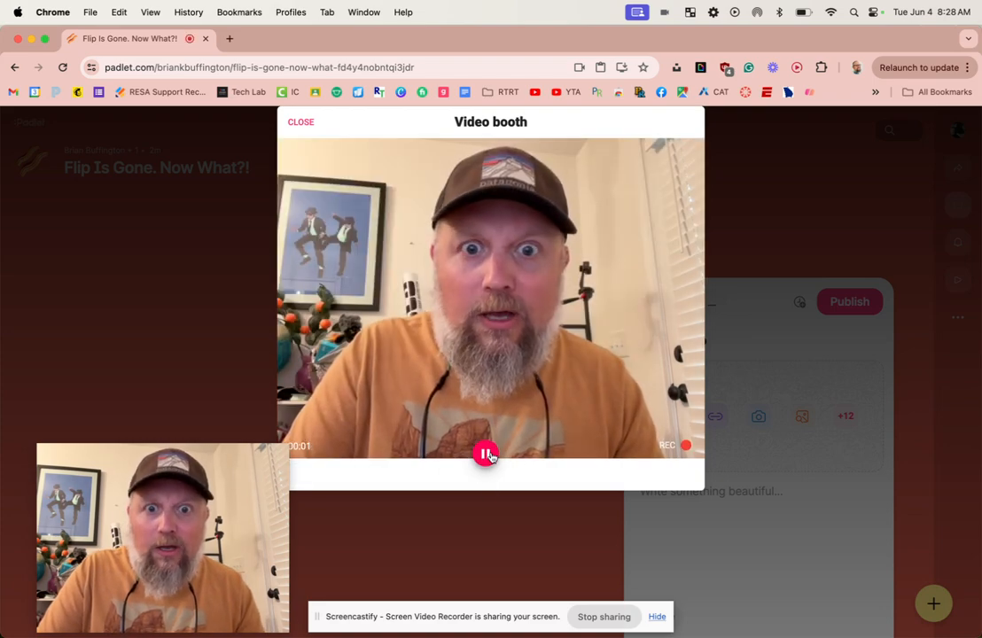
pyautogui.moveTo(486, 454)
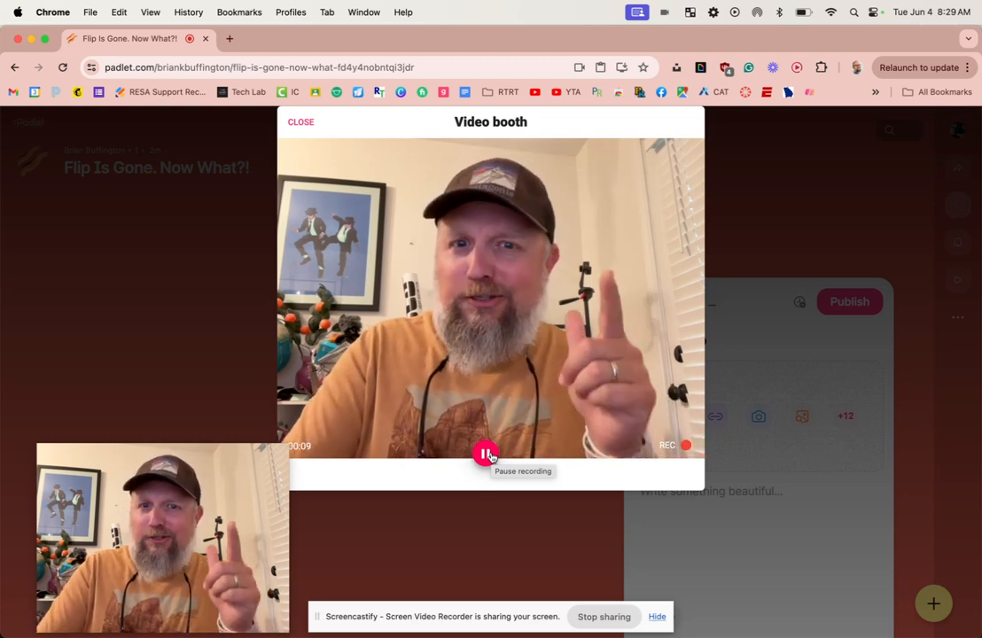
pyautogui.click(486, 454)
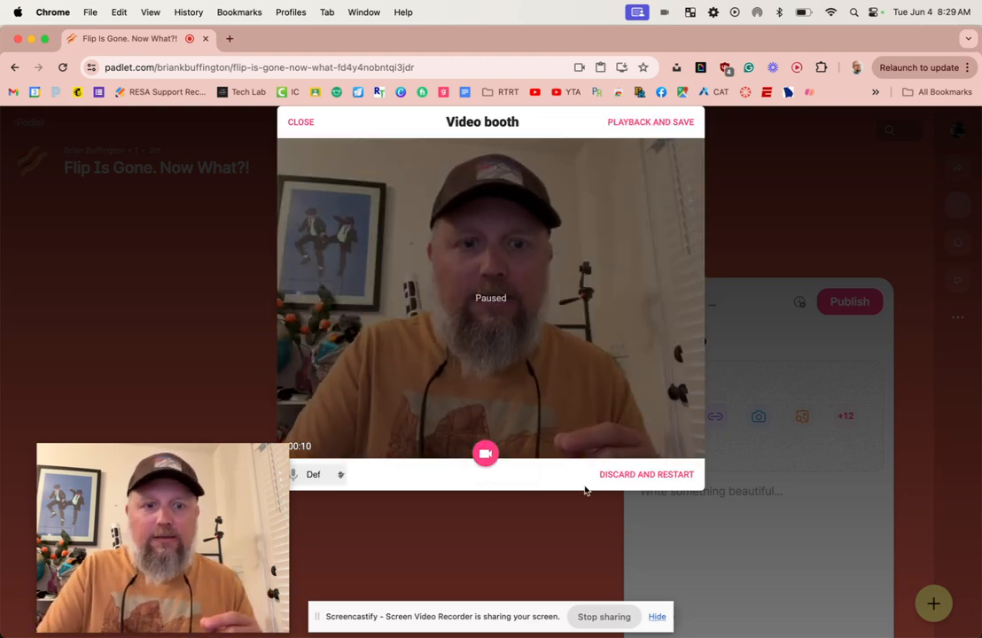
pyautogui.click(651, 120)
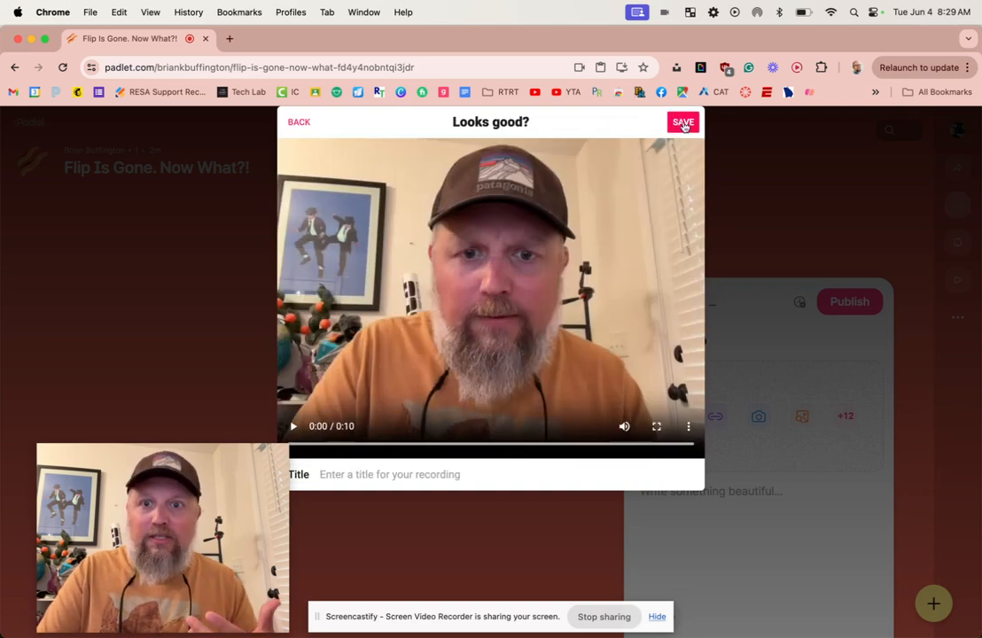
pyautogui.click(683, 121)
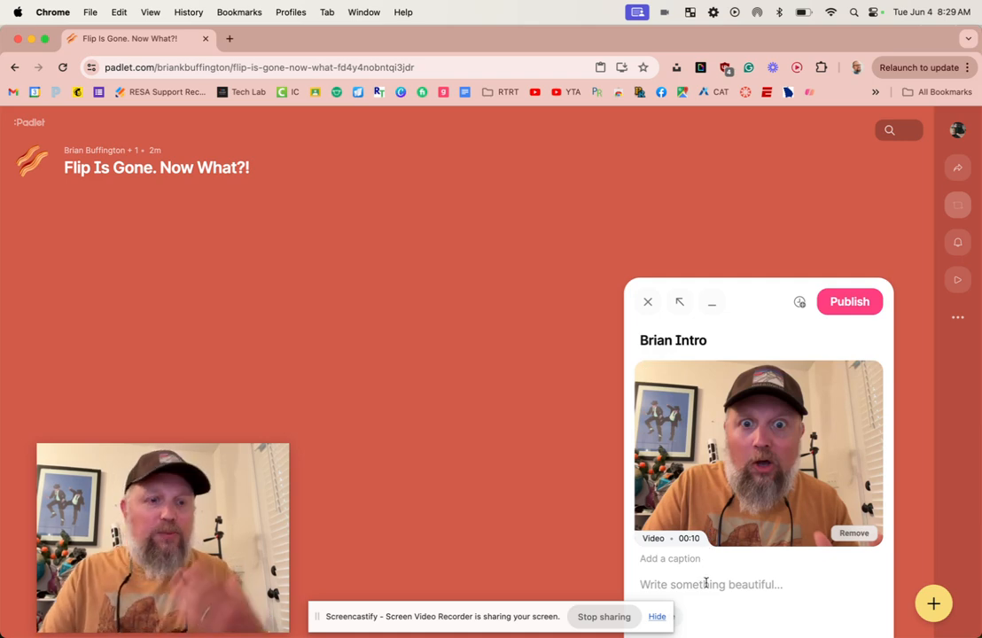
# Publish the 'Brian Intro' post with its 10-second video onto the board.
pyautogui.click(649, 301)
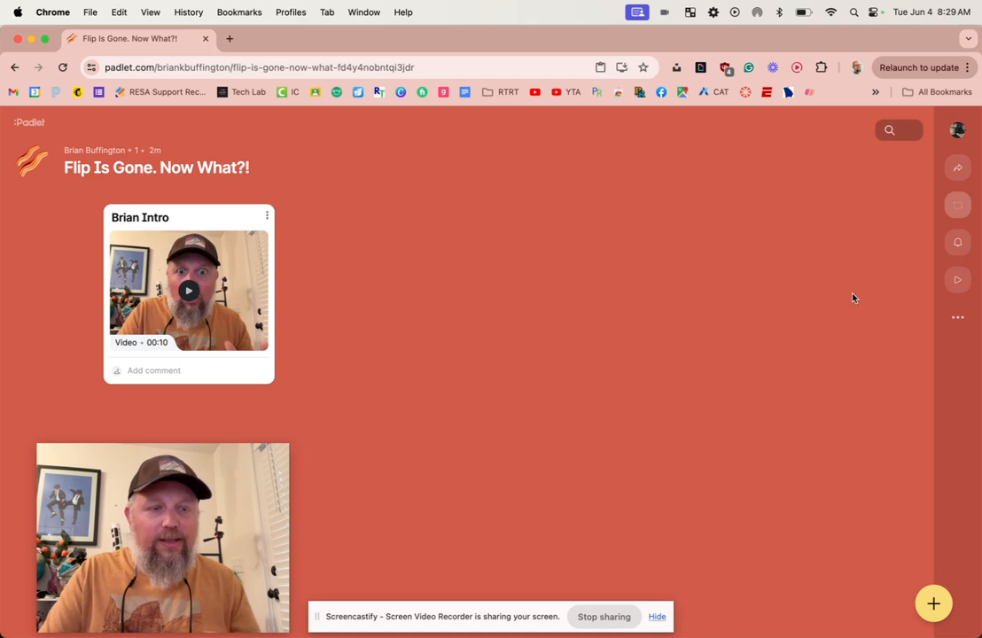
pyautogui.moveTo(667, 251)
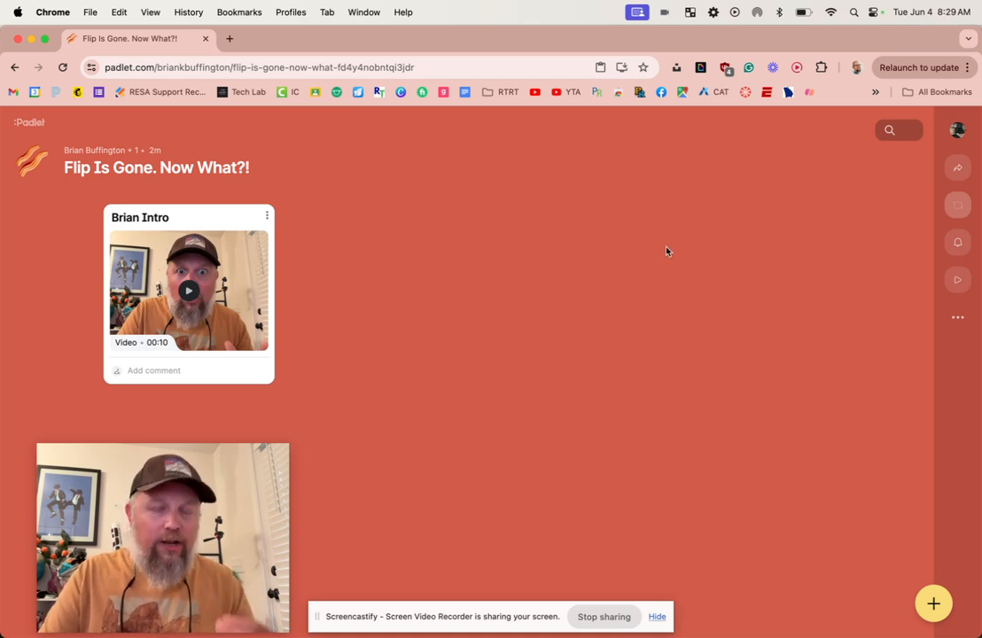
pyautogui.moveTo(567, 239)
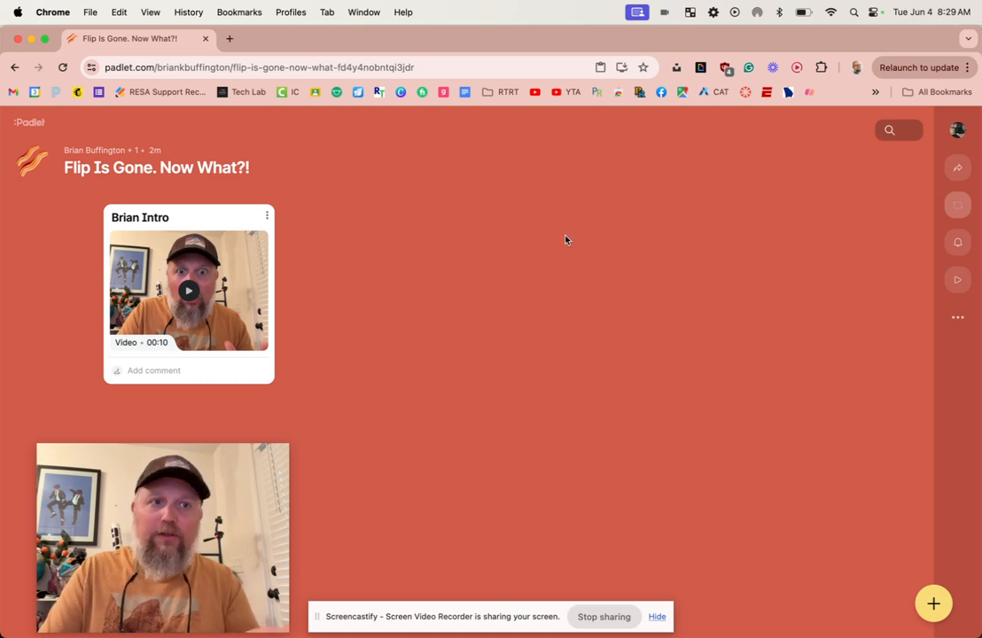
pyautogui.click(958, 167)
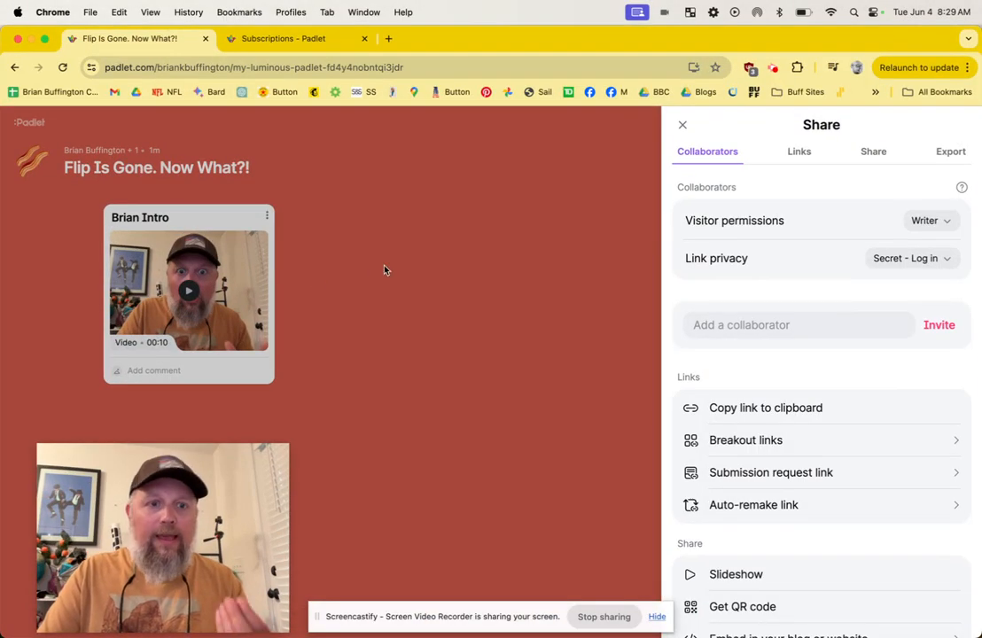
pyautogui.click(683, 124)
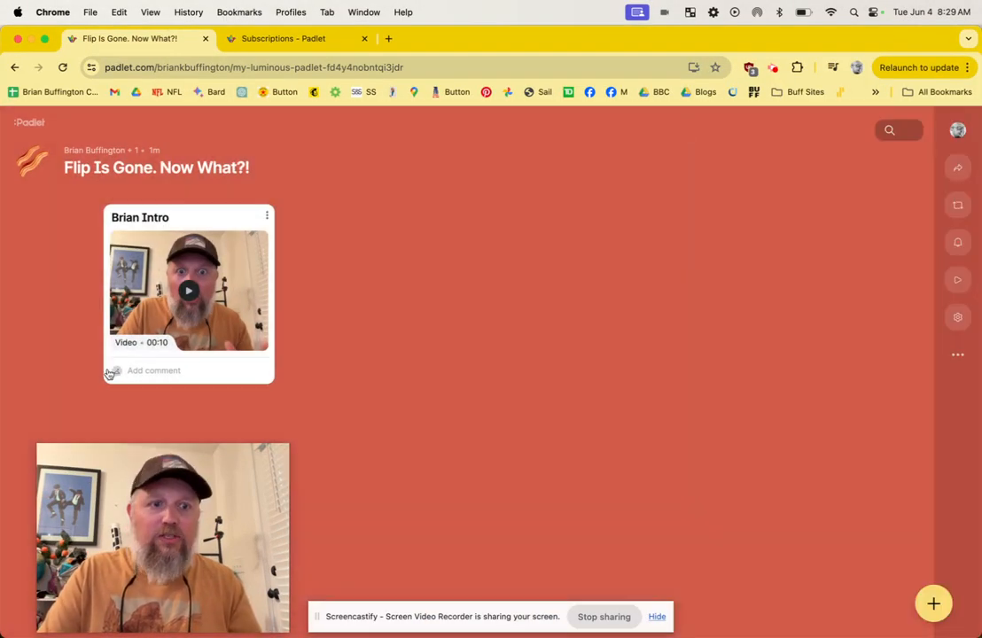